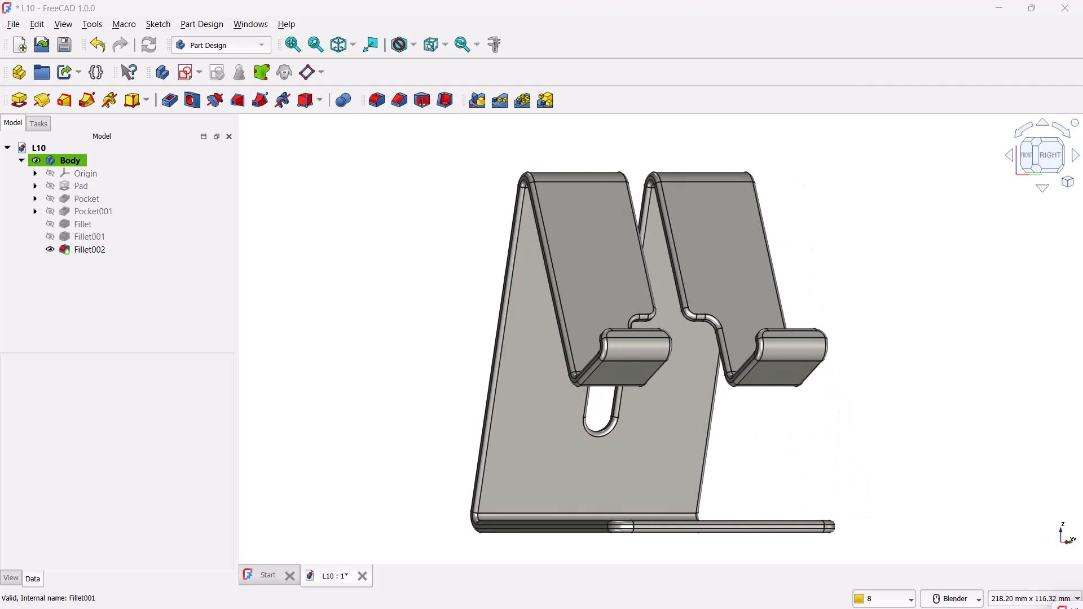
Attach the new sketch to the XZ plane of the body.
left_click(1040, 154)
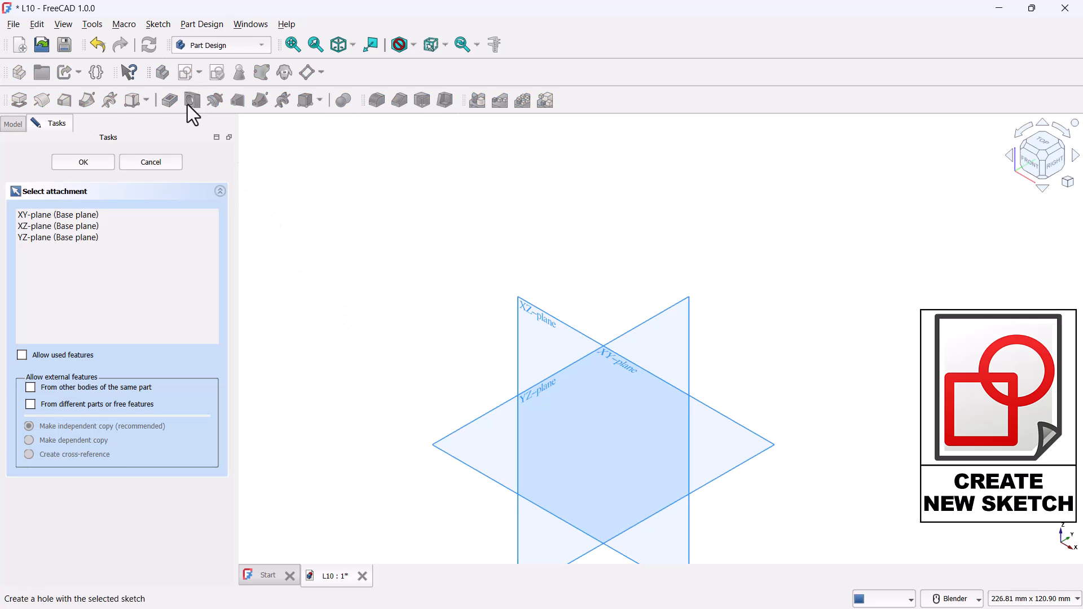
mouse_move(488, 326)
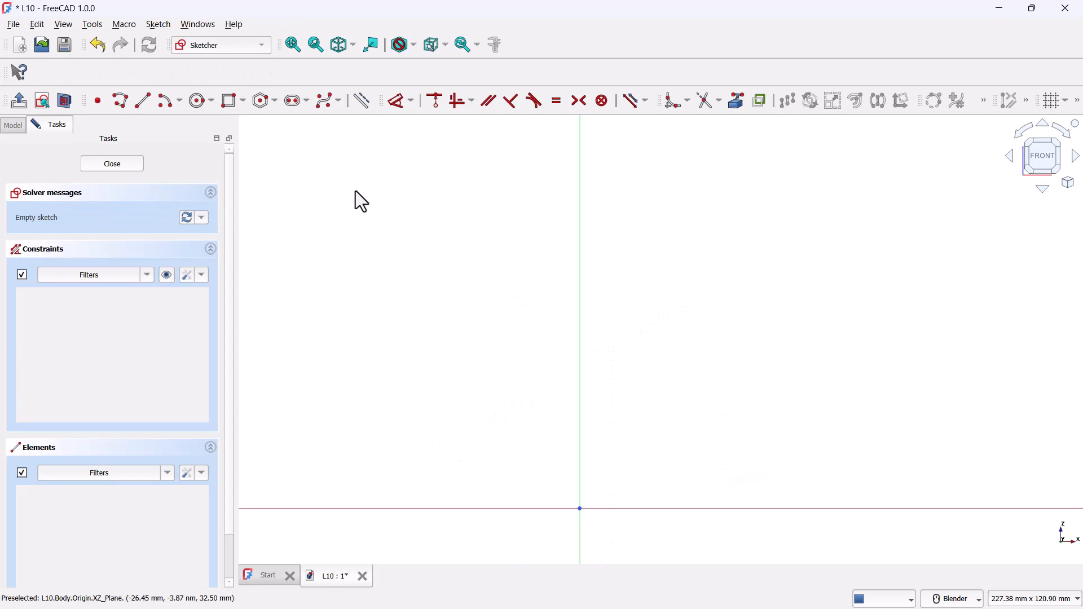
mouse_move(257, 192)
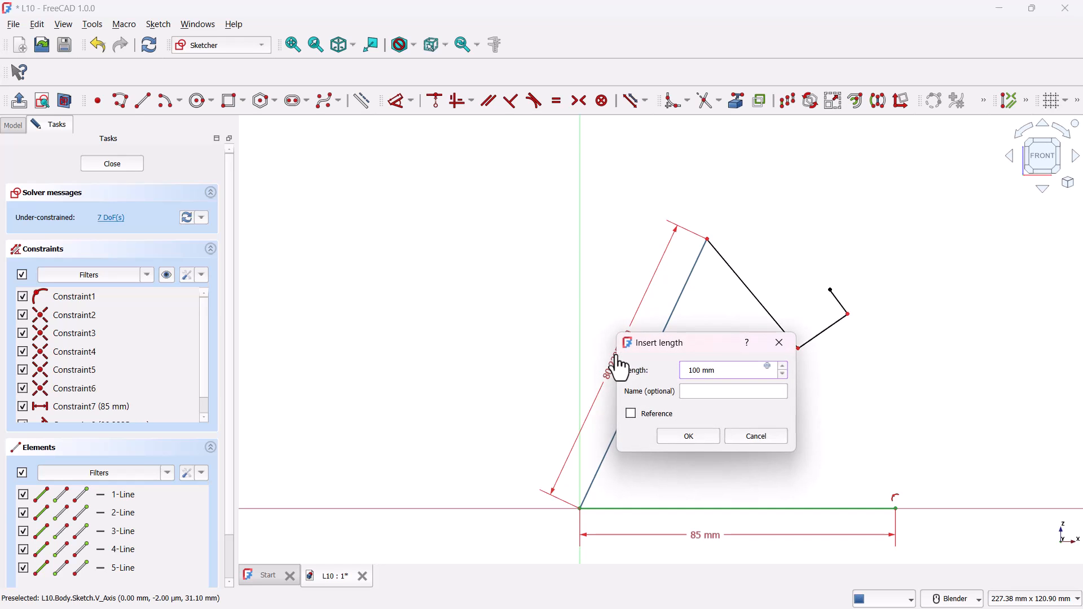
Fix the back line at 100 mm and the slope at 65 mm, then start dimensioning the lip.
left_click(687, 435)
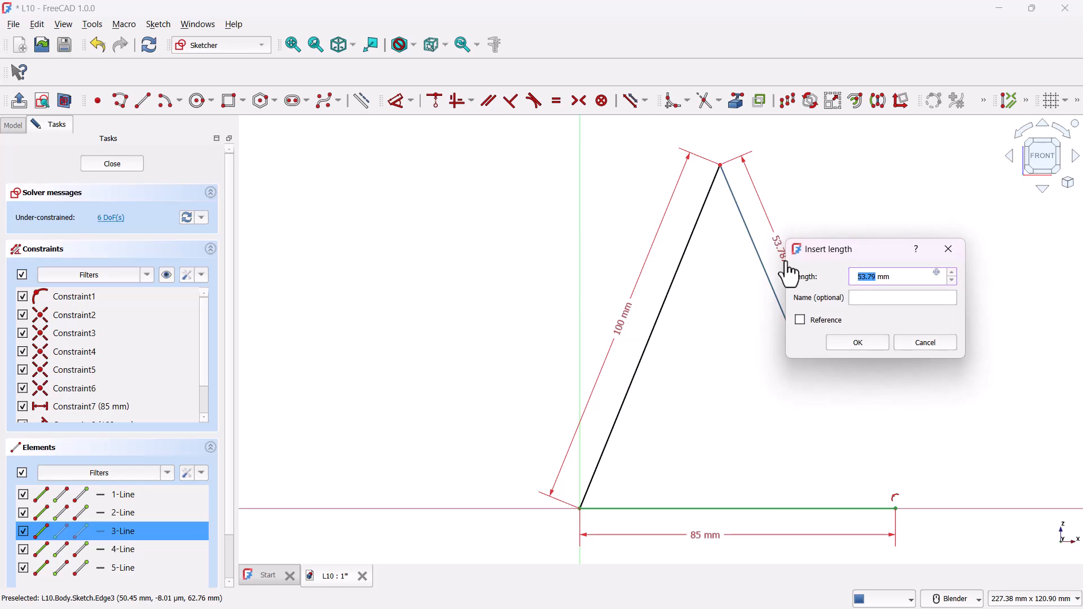
type("65")
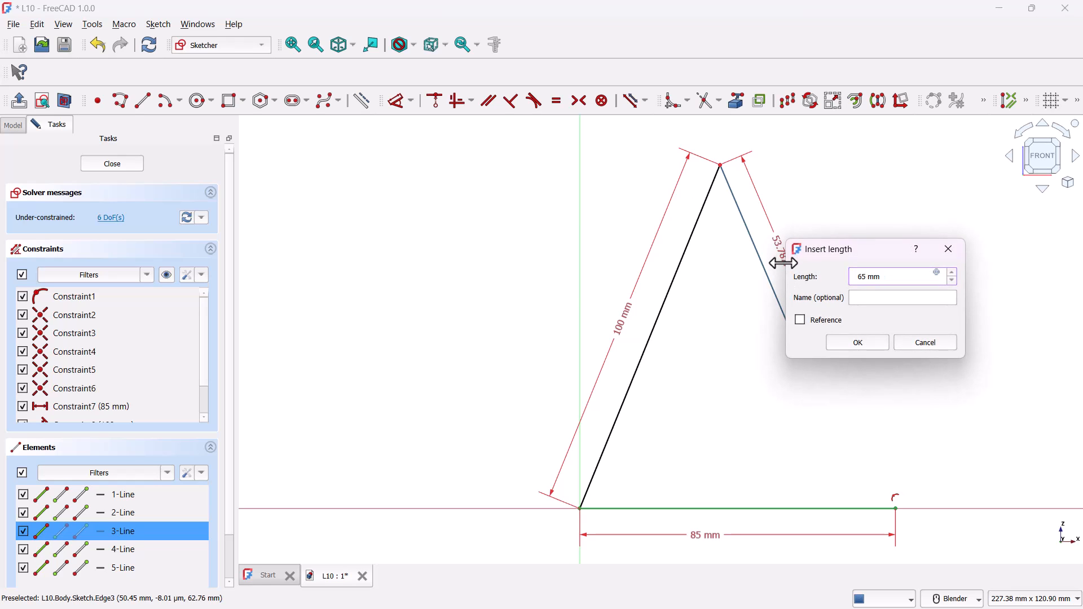
left_click(856, 342)
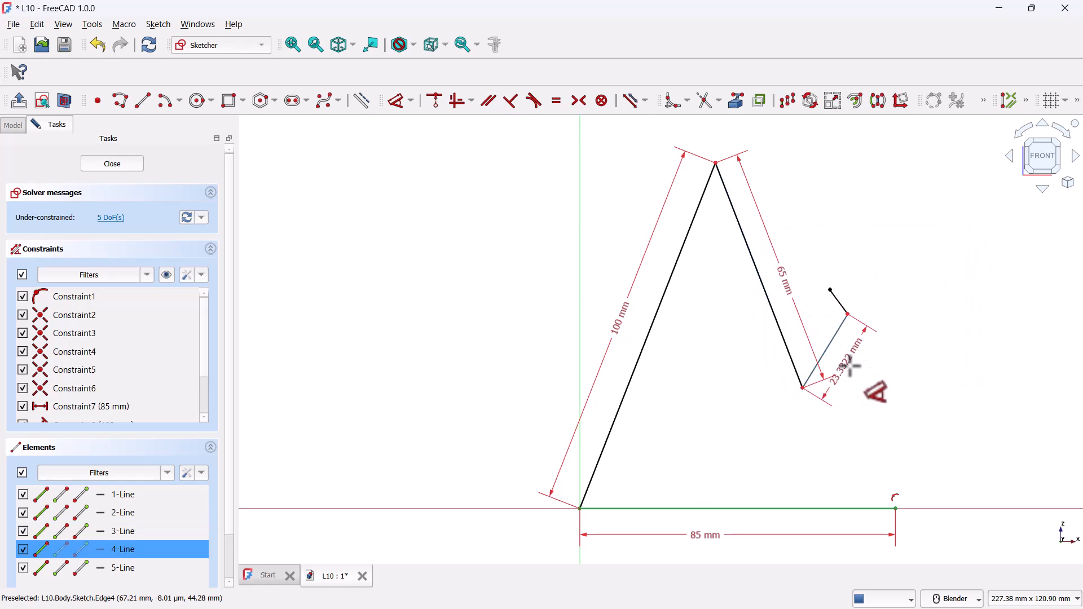
double_click(849, 366)
type("72")
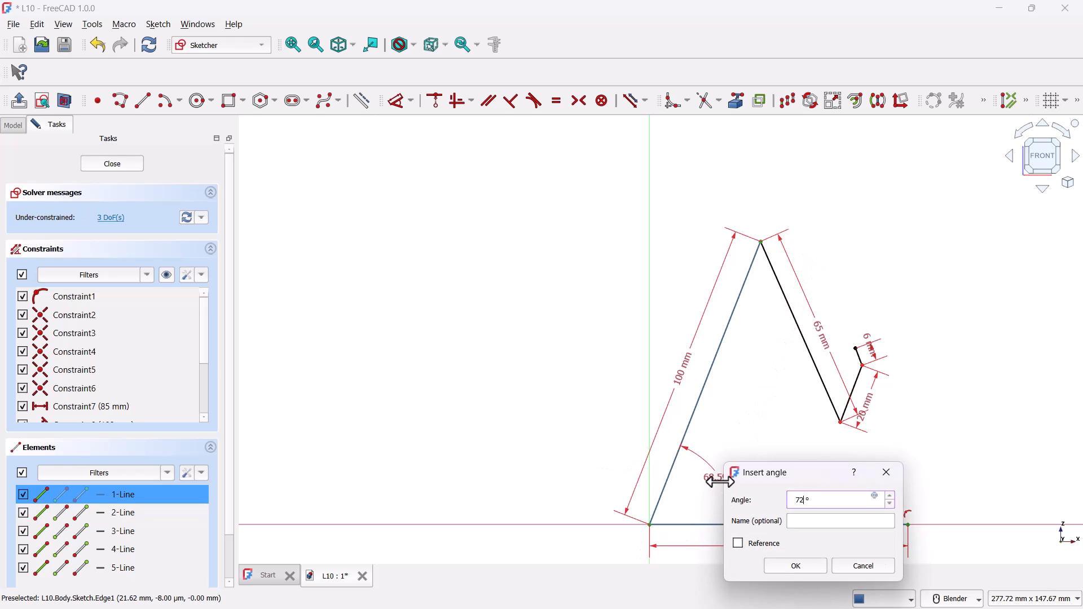
Constrain the back line at 72° to the base and the apex angle at 44°.
left_click(795, 565)
type("44")
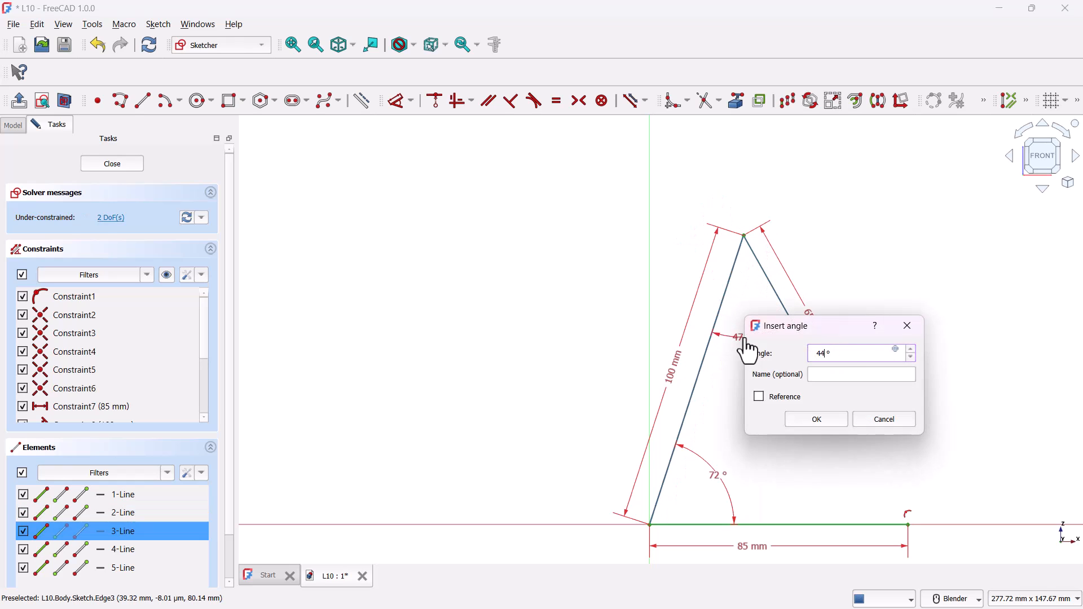
left_click(815, 418)
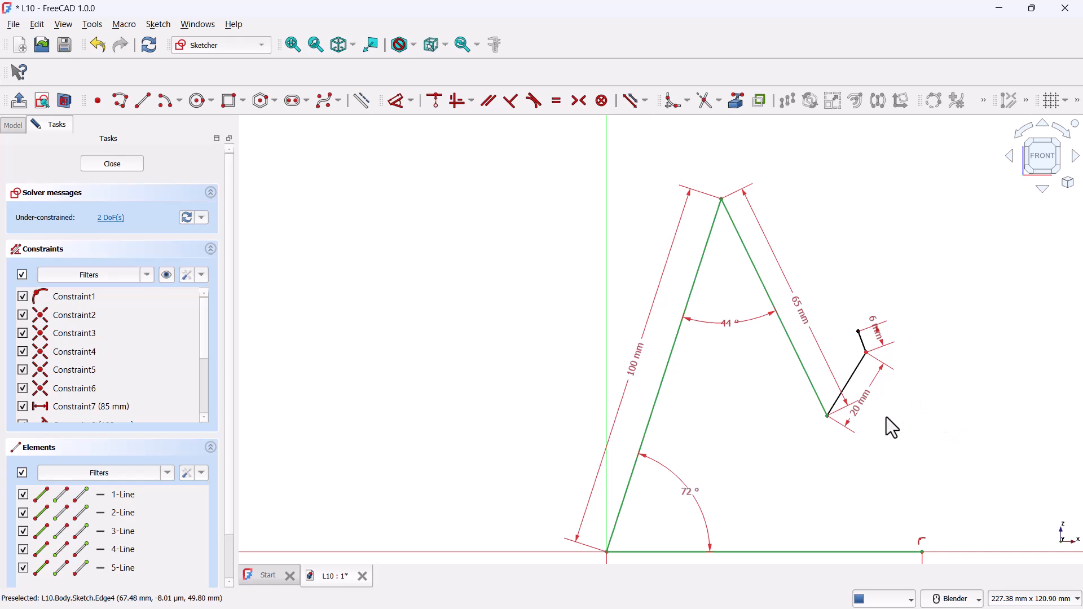
mouse_move(859, 401)
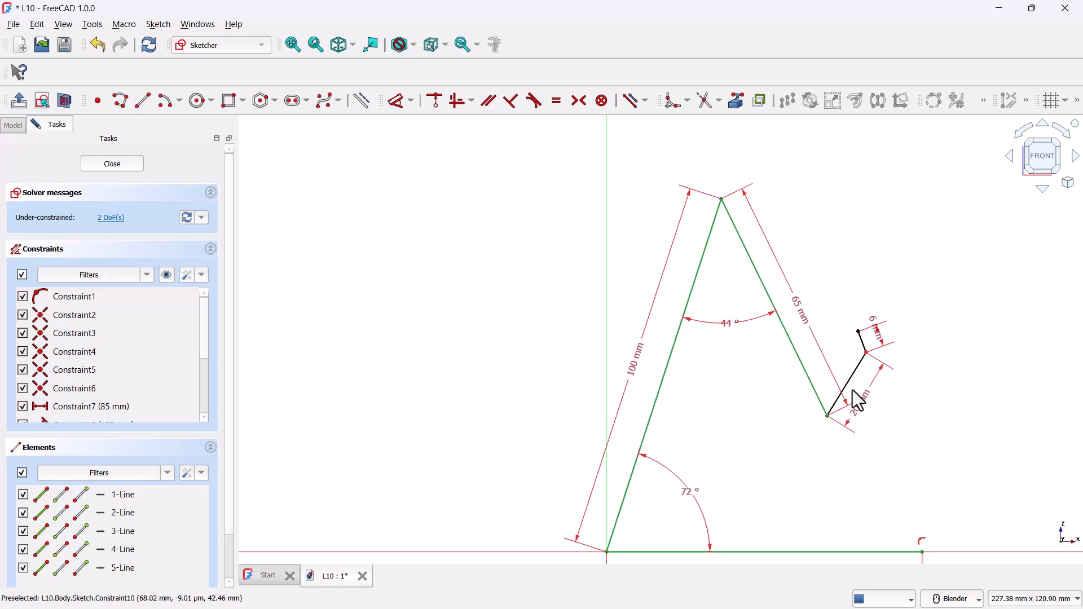
Make the lip line perpendicular to the slope line.
left_click(832, 404)
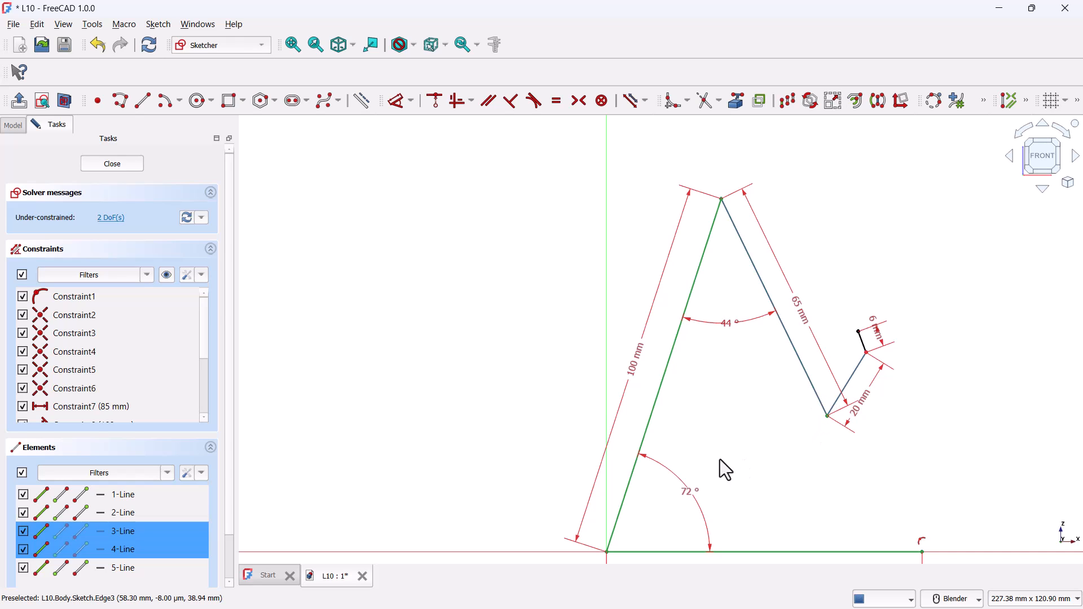
mouse_move(510, 101)
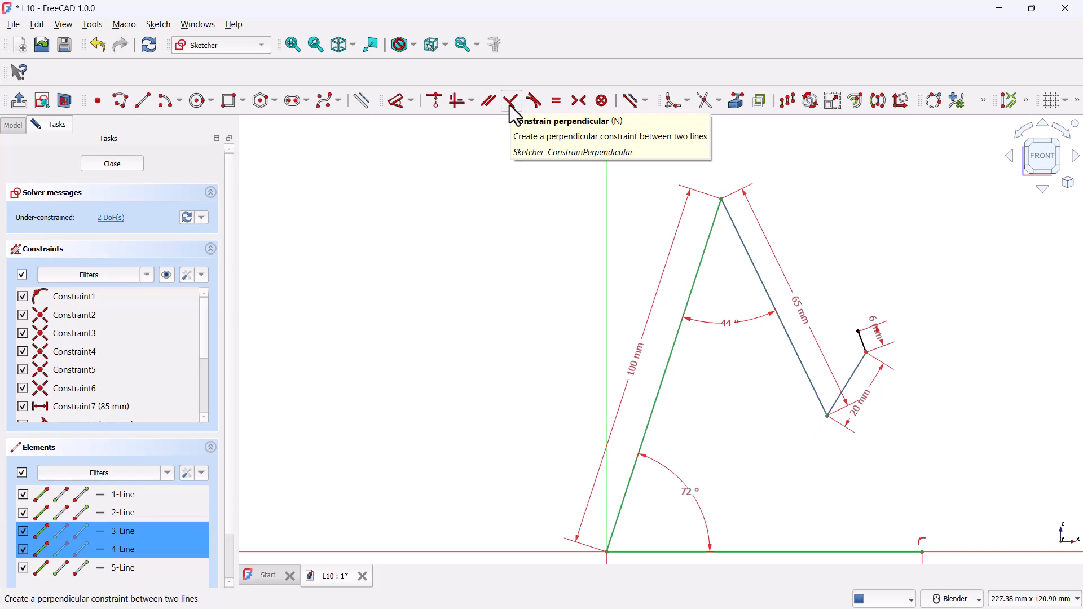
left_click(510, 101)
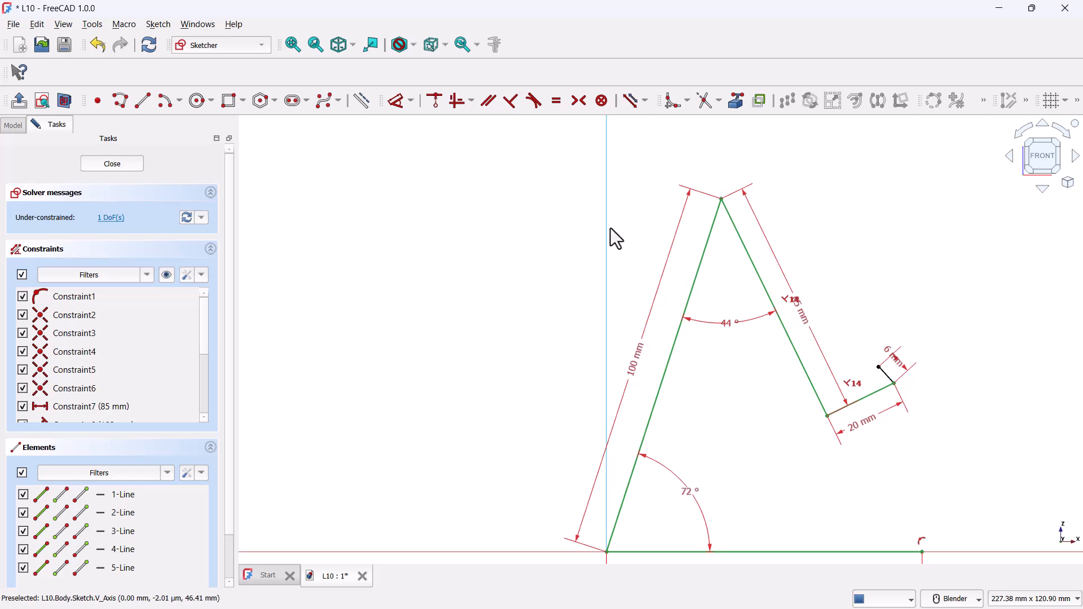
left_click(510, 100)
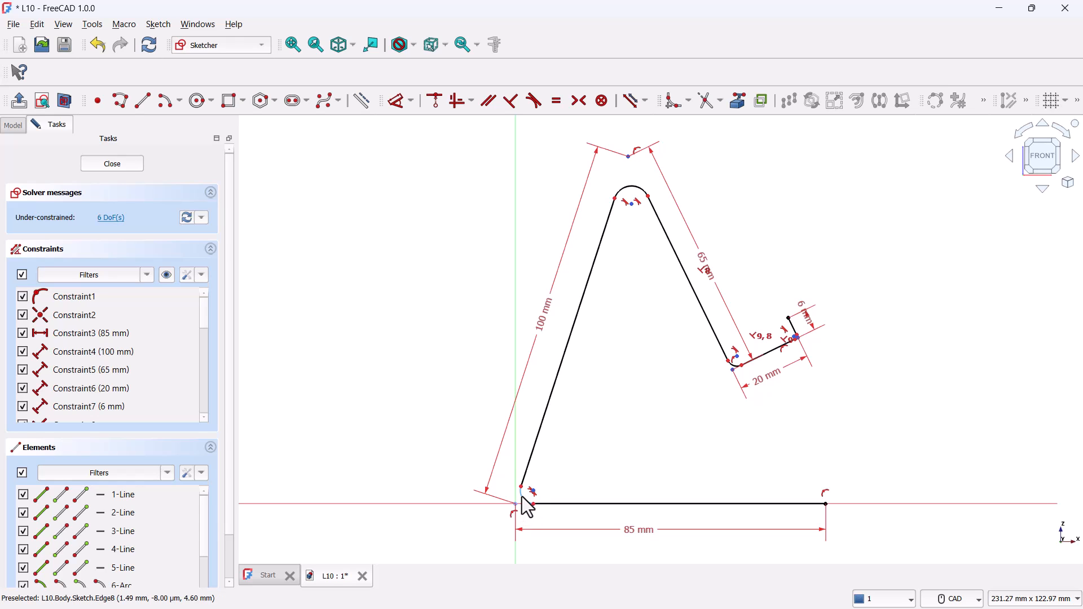
mouse_move(632, 200)
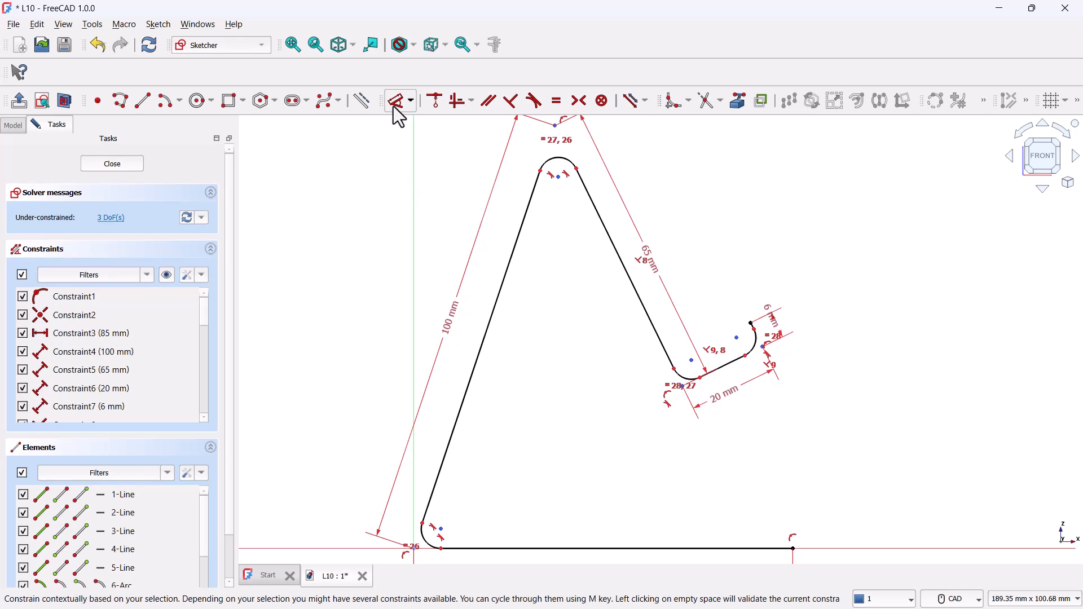
mouse_move(561, 173)
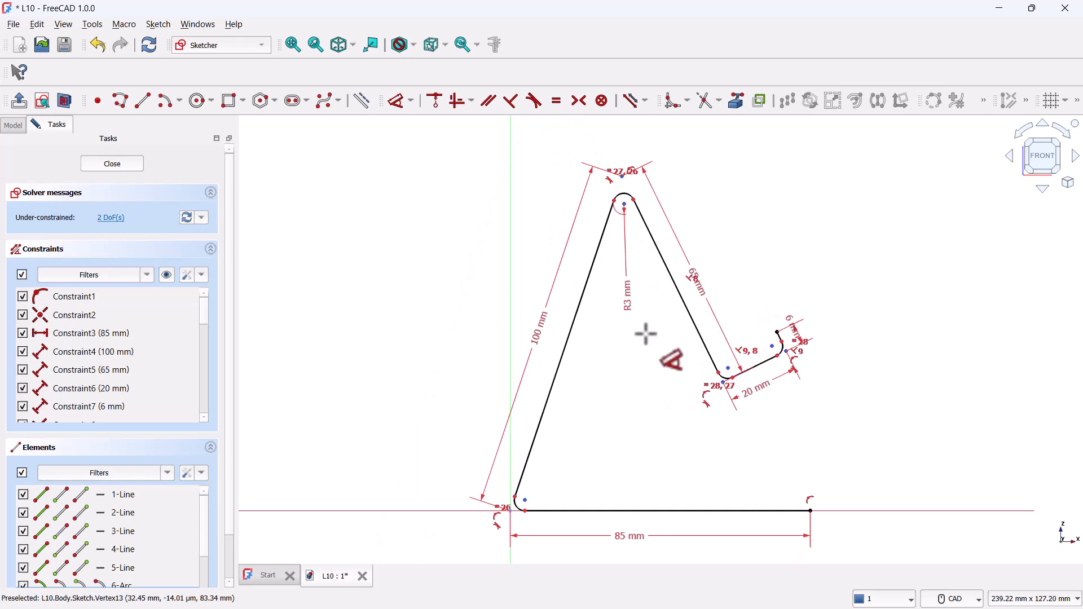
mouse_move(844, 285)
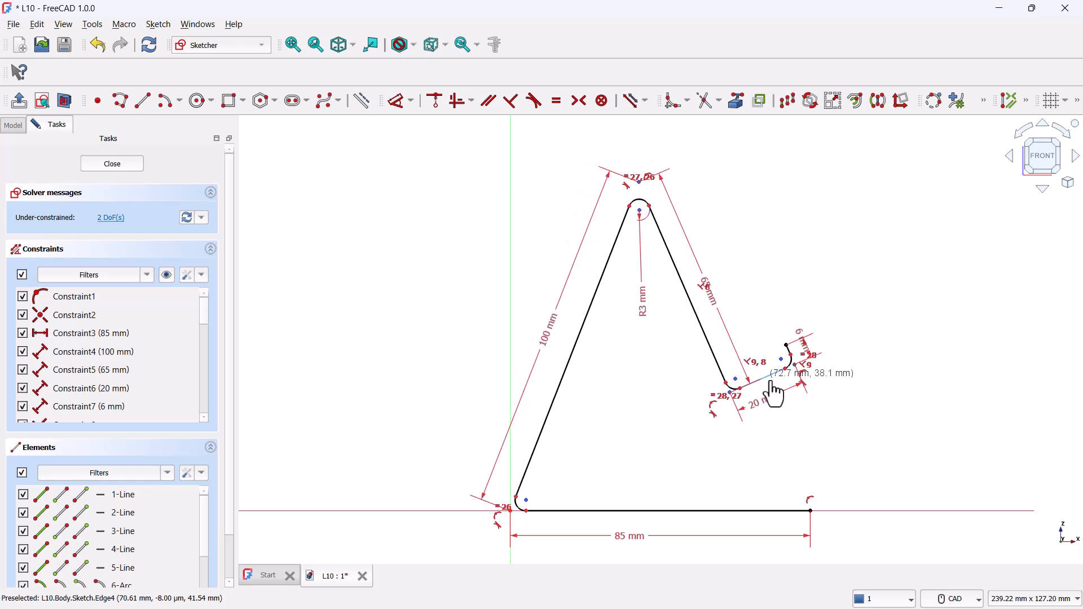
Test the profile's remaining freedom by dragging, then re-fix the back line at 72°.
left_click_drag(774, 387, 628, 381)
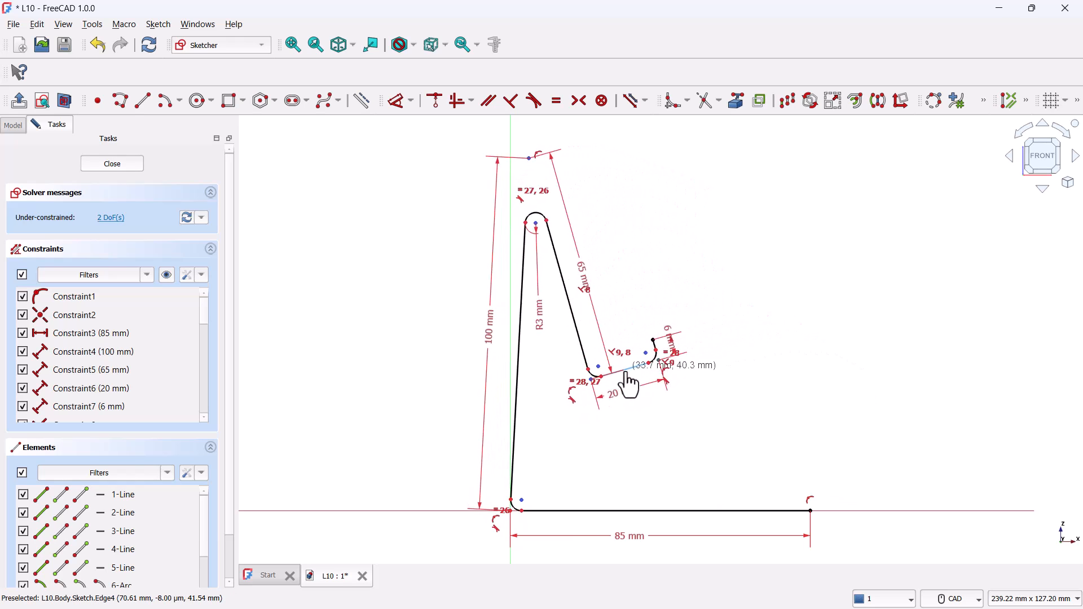
left_click_drag(629, 380, 648, 353)
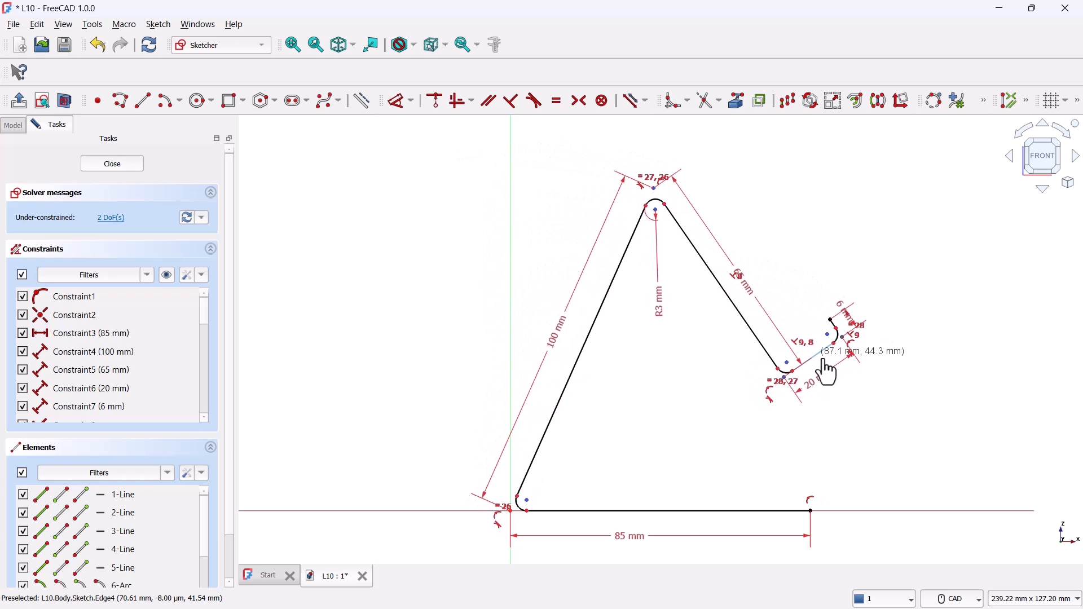
left_click_drag(827, 359, 780, 362)
type("7")
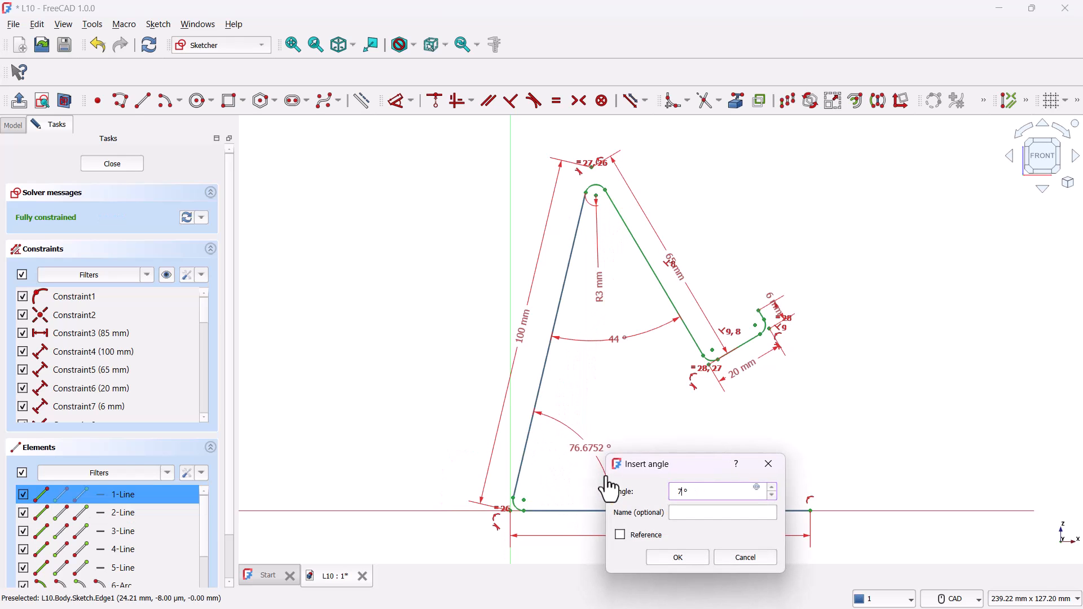
left_click(676, 557)
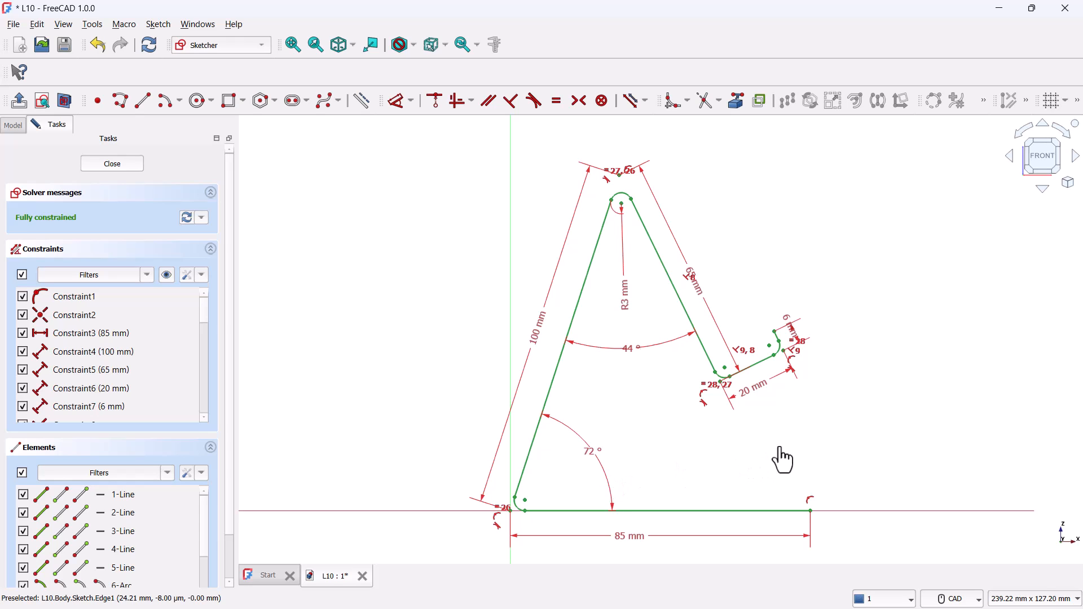
mouse_move(847, 437)
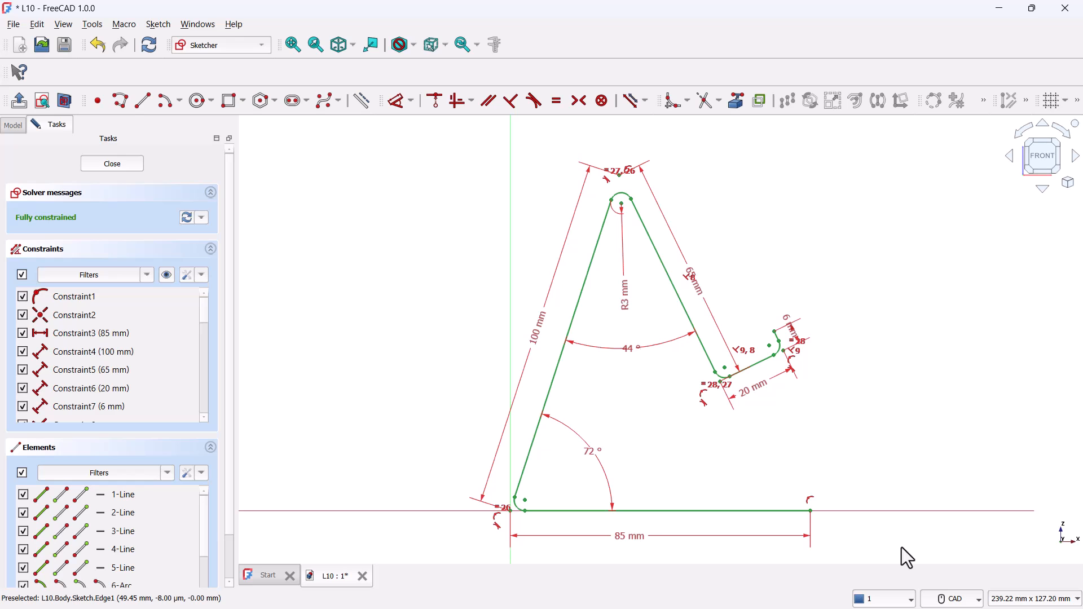
Turn the whole profile into construction geometry and offset it by 1 mm.
left_click_drag(907, 557, 419, 162)
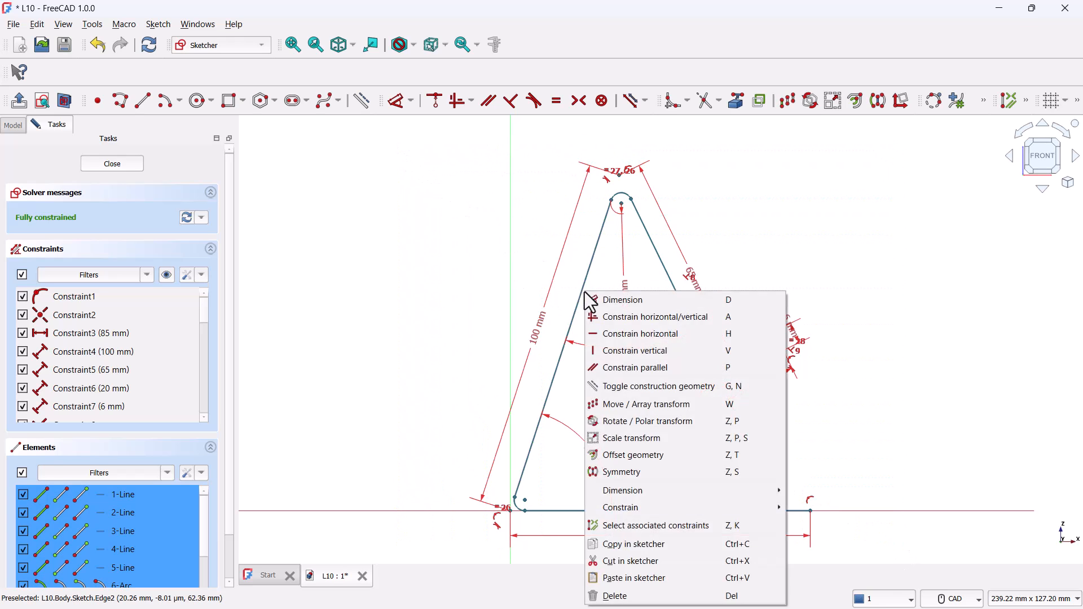
left_click(657, 386)
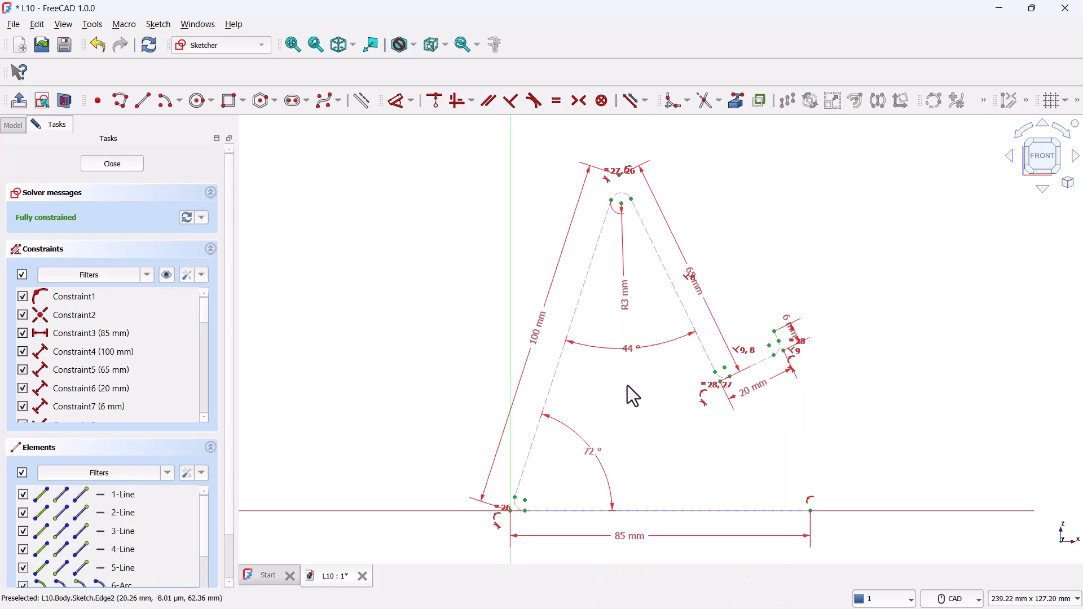
mouse_move(956, 557)
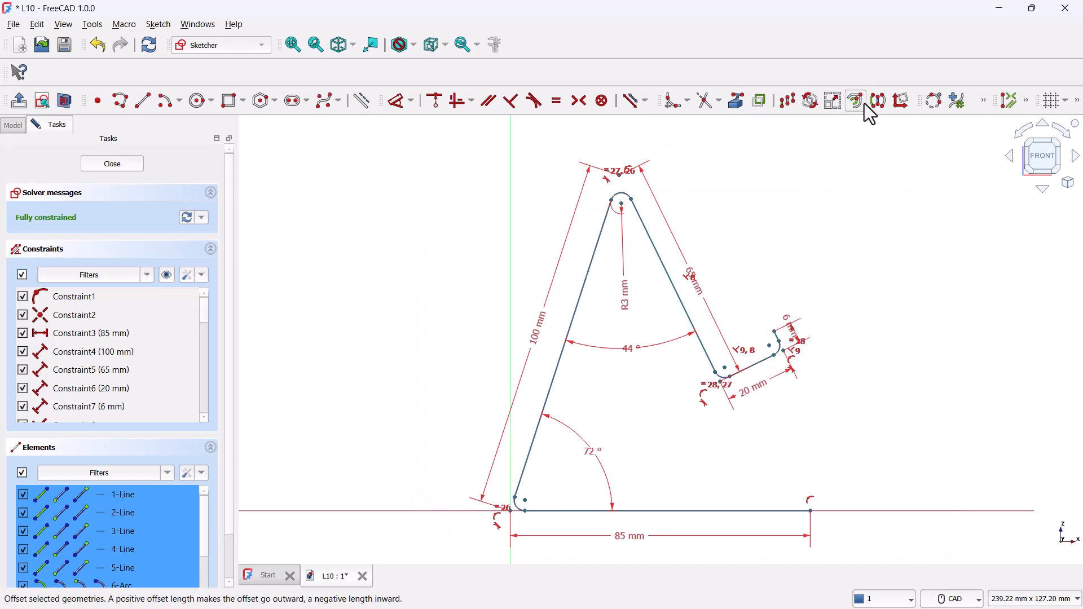
left_click(856, 101)
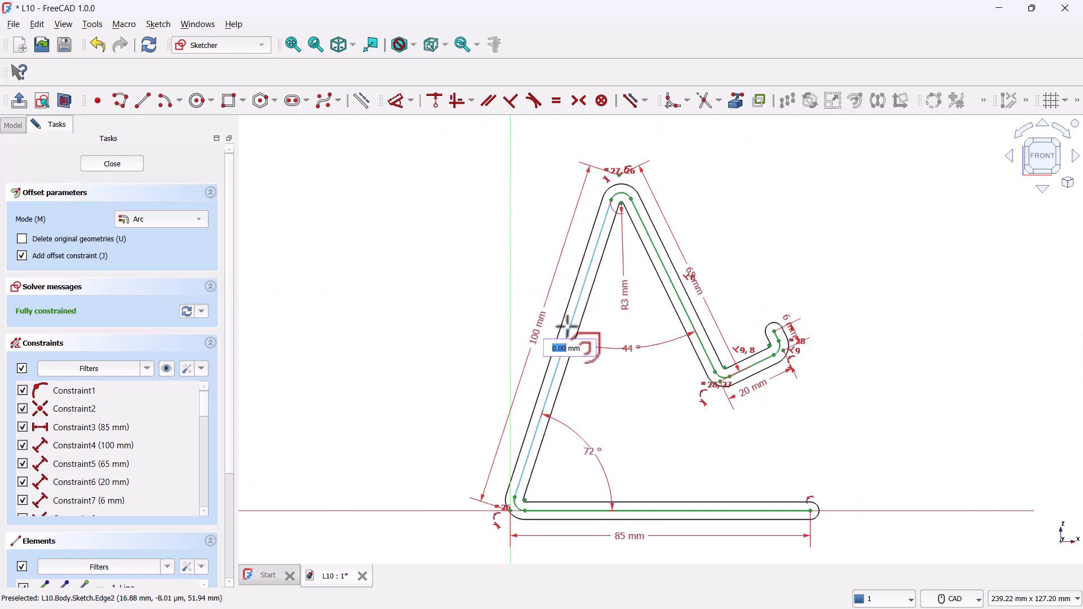
type("1")
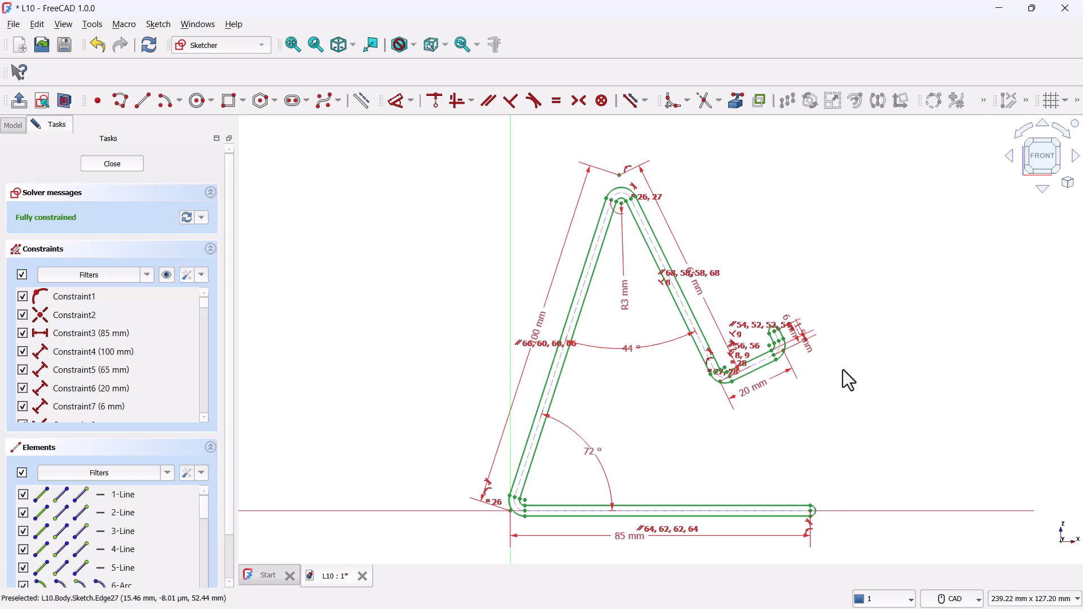
mouse_move(804, 465)
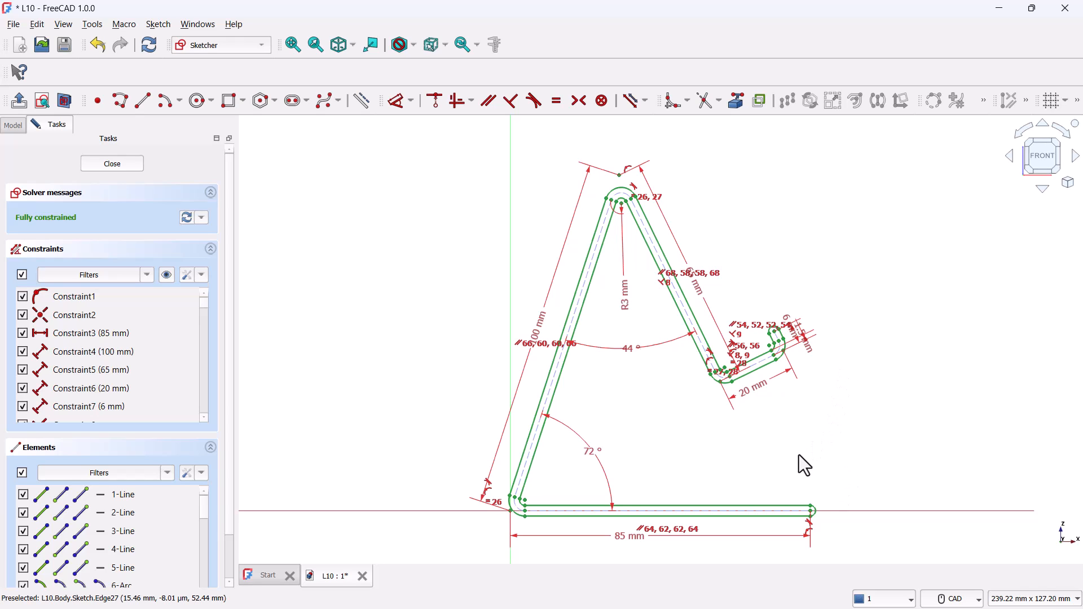
mouse_move(805, 464)
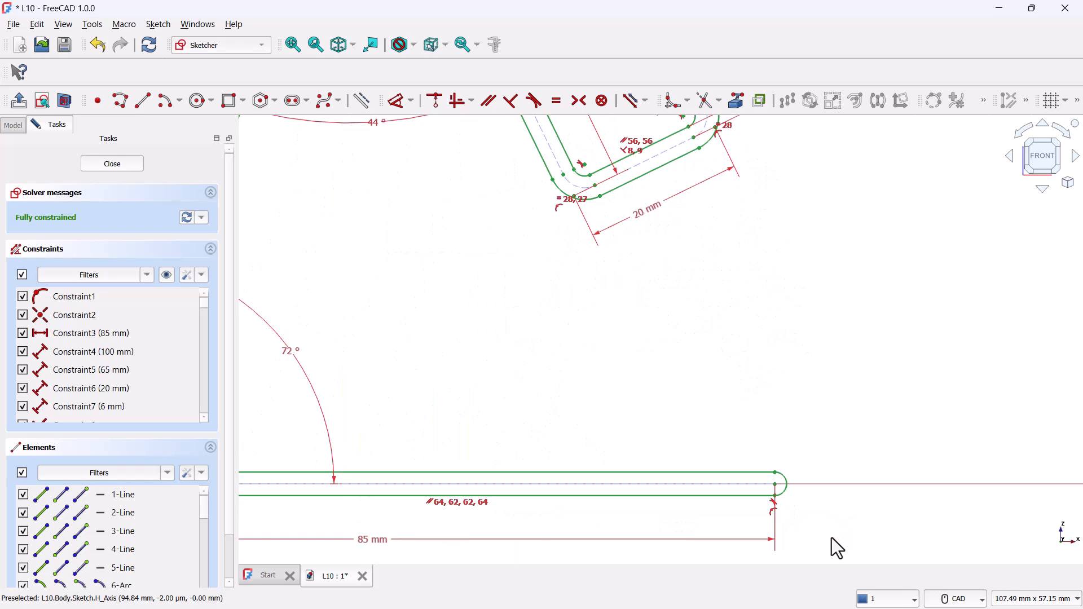
Draw a line across the hook tip between the offset outlines.
left_click(142, 100)
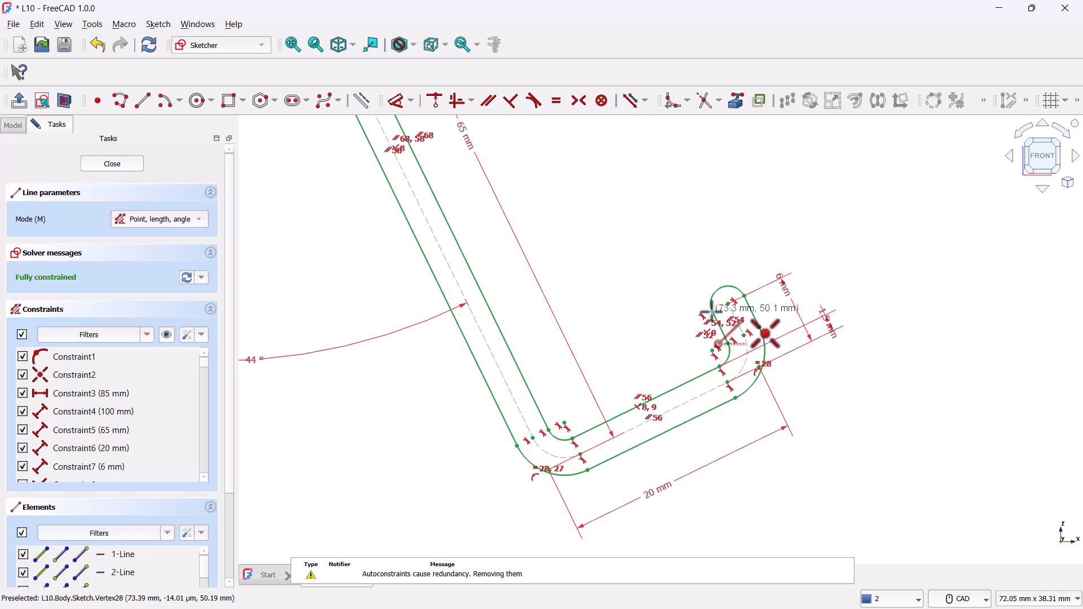
left_click(749, 329)
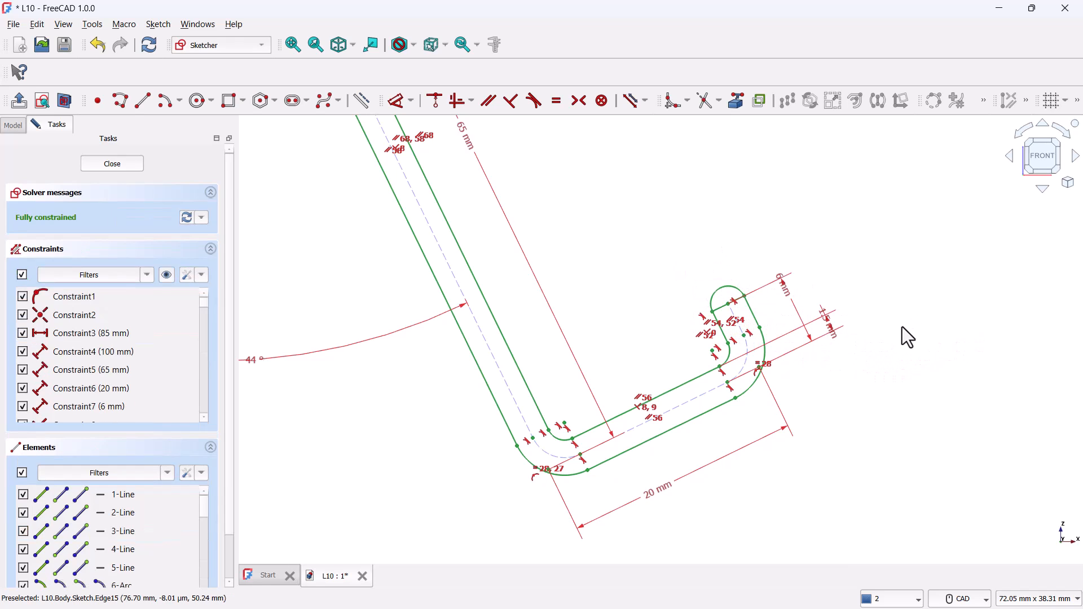
mouse_move(722, 303)
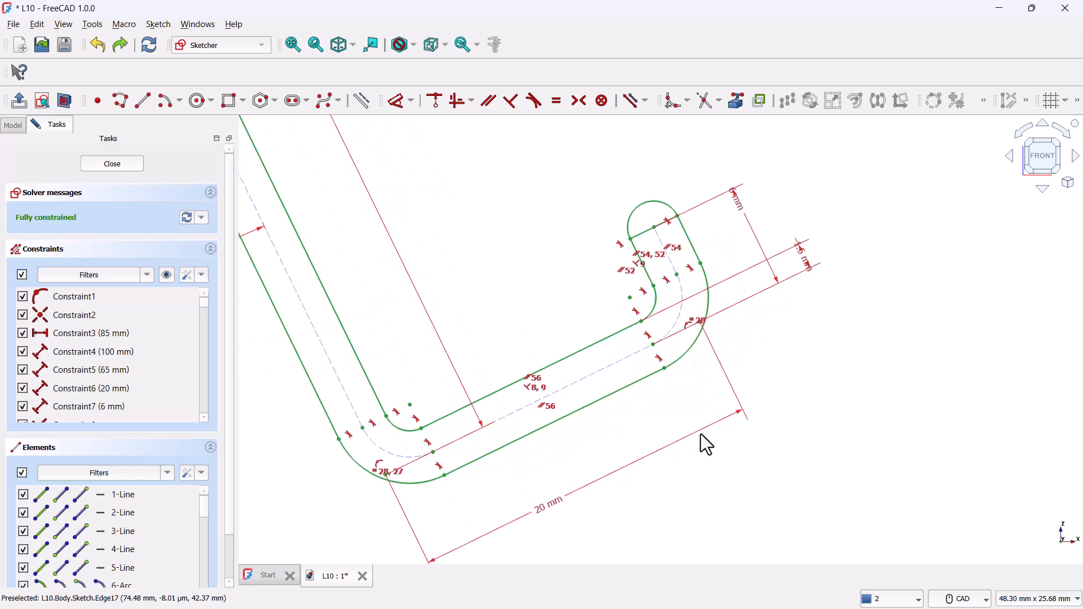
mouse_move(650, 242)
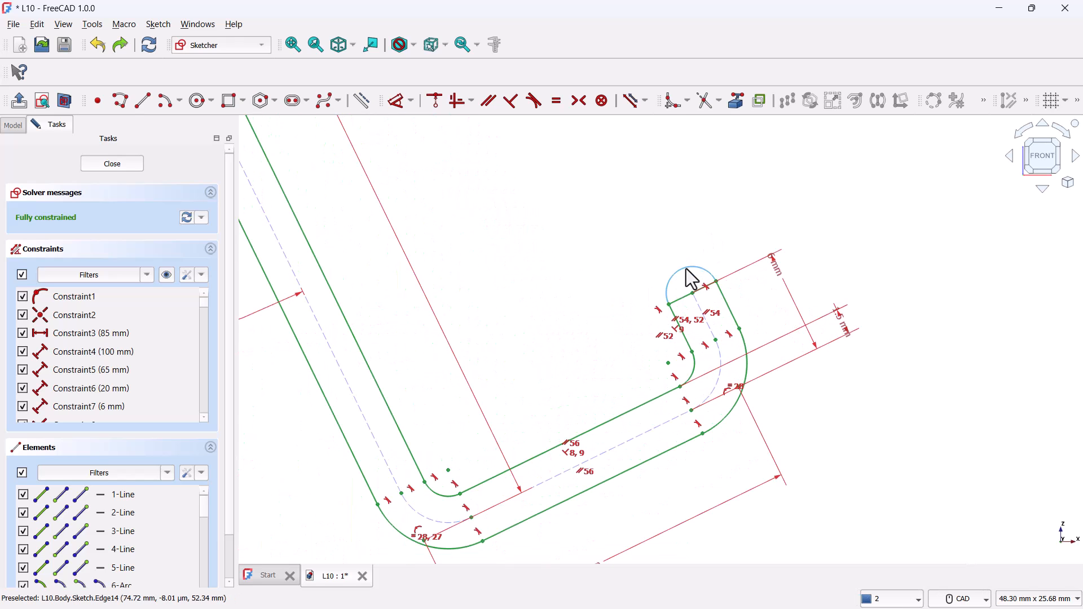
Toggle the hook tip arc to construction geometry from its context menu.
right_click(689, 278)
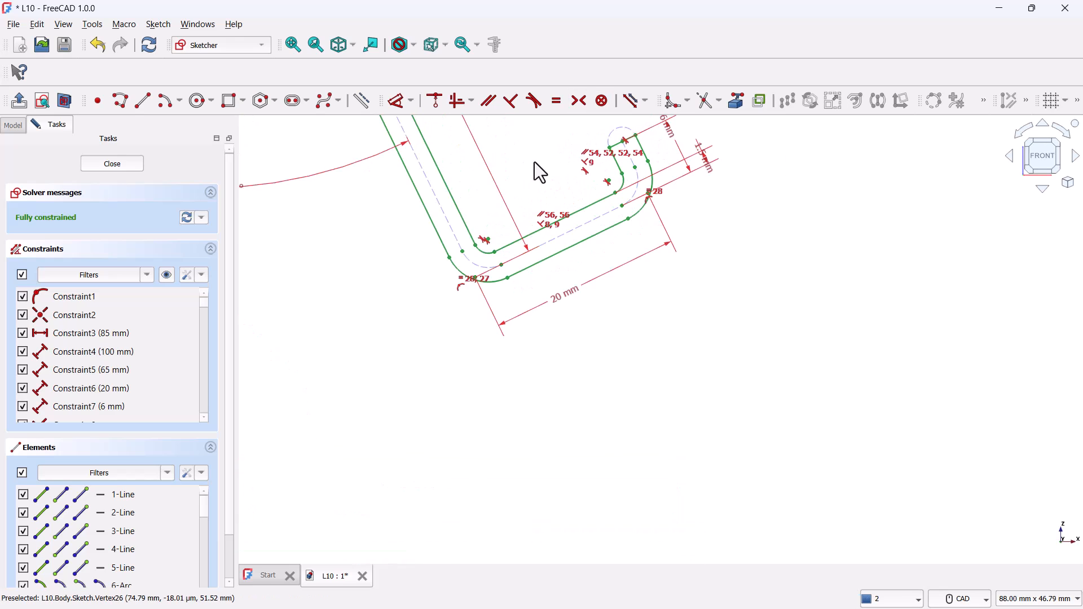
scroll("down", 3)
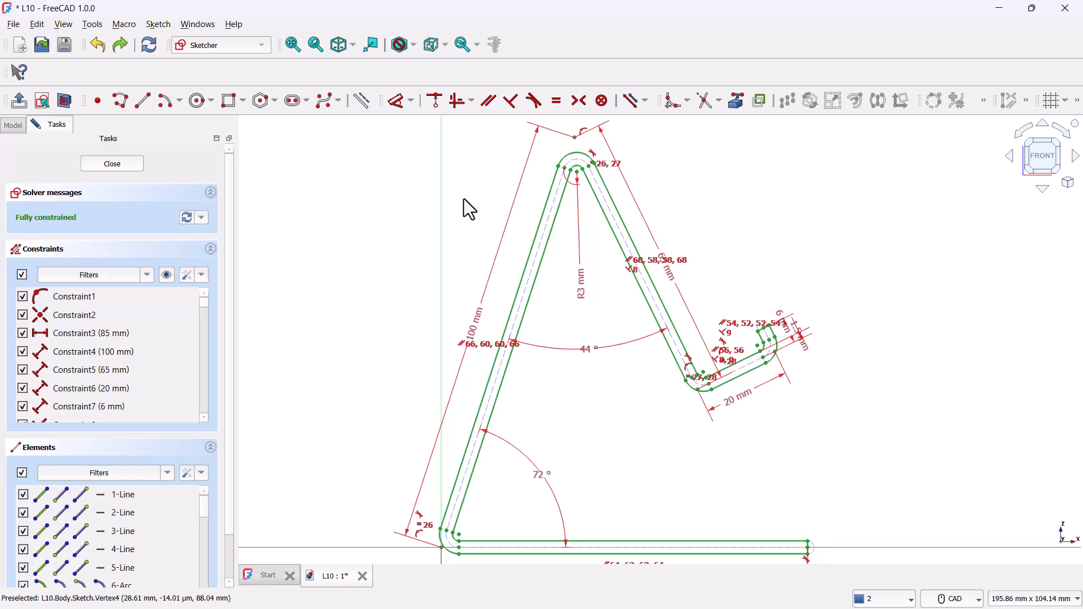
mouse_move(470, 209)
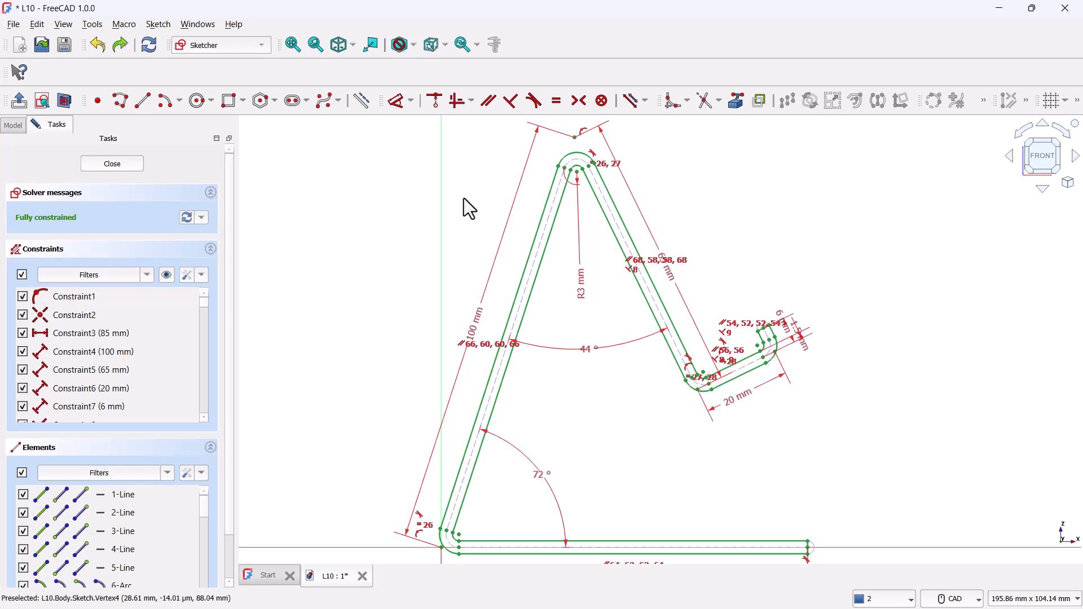
mouse_move(164, 266)
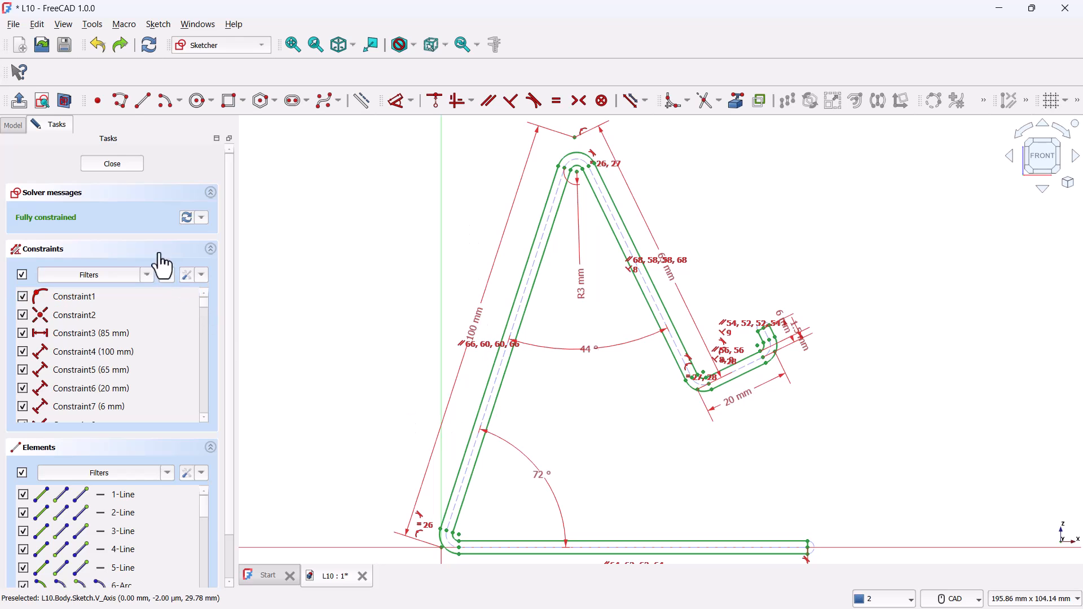
Close the sketch and pad the profile 65 mm symmetric to the plane.
left_click(112, 163)
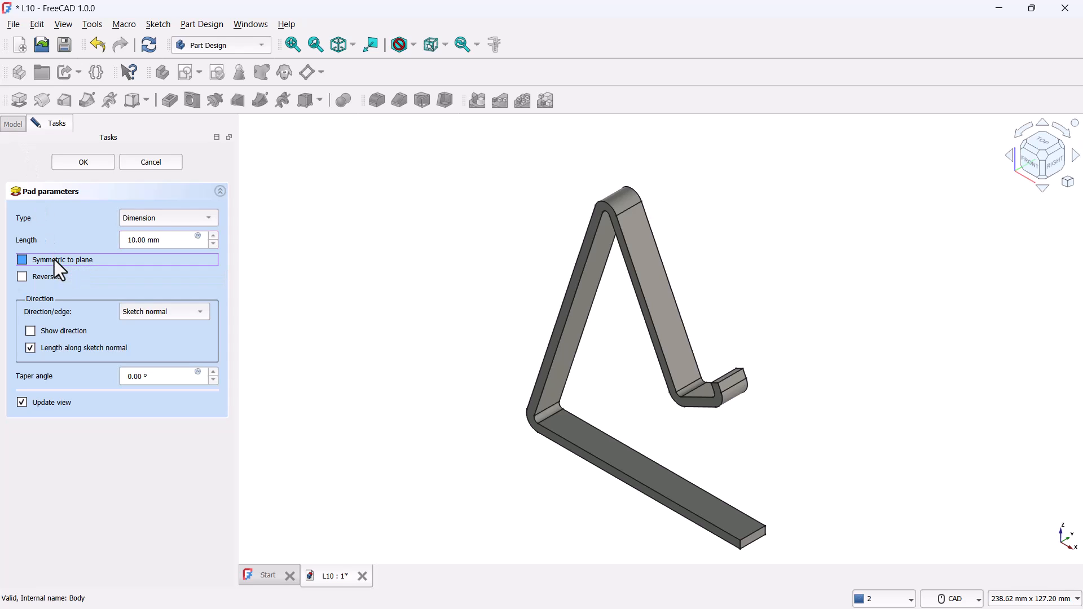
left_click(23, 260)
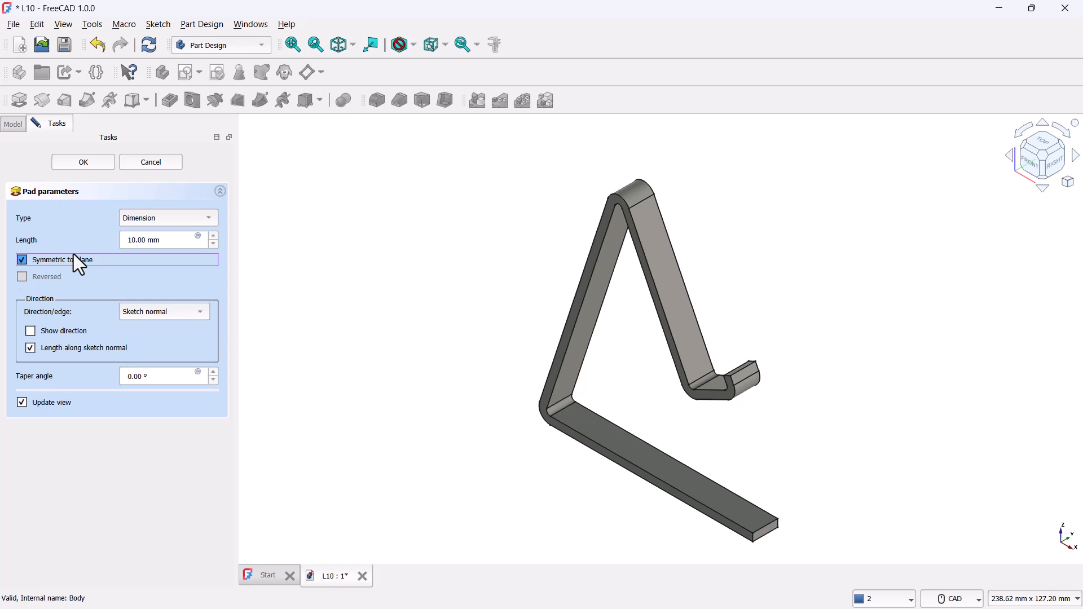
type("65")
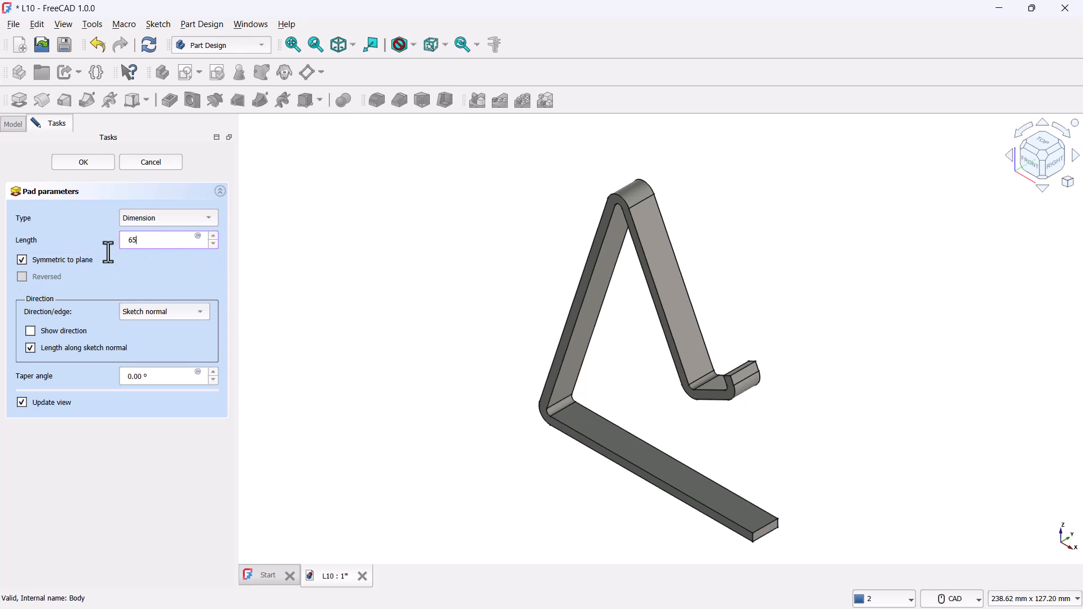
left_click(83, 161)
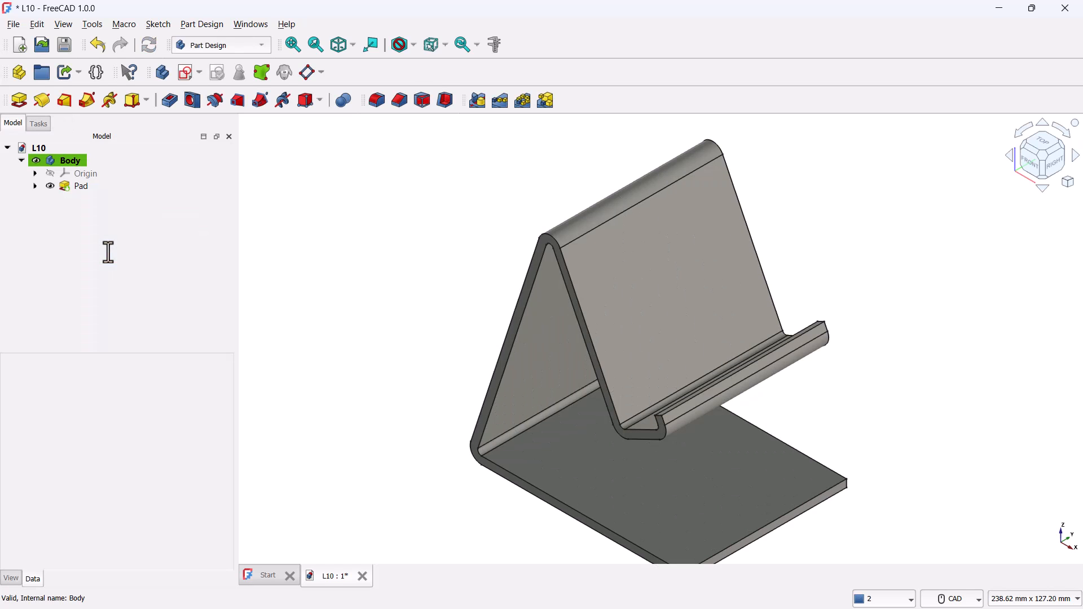
mouse_move(905, 580)
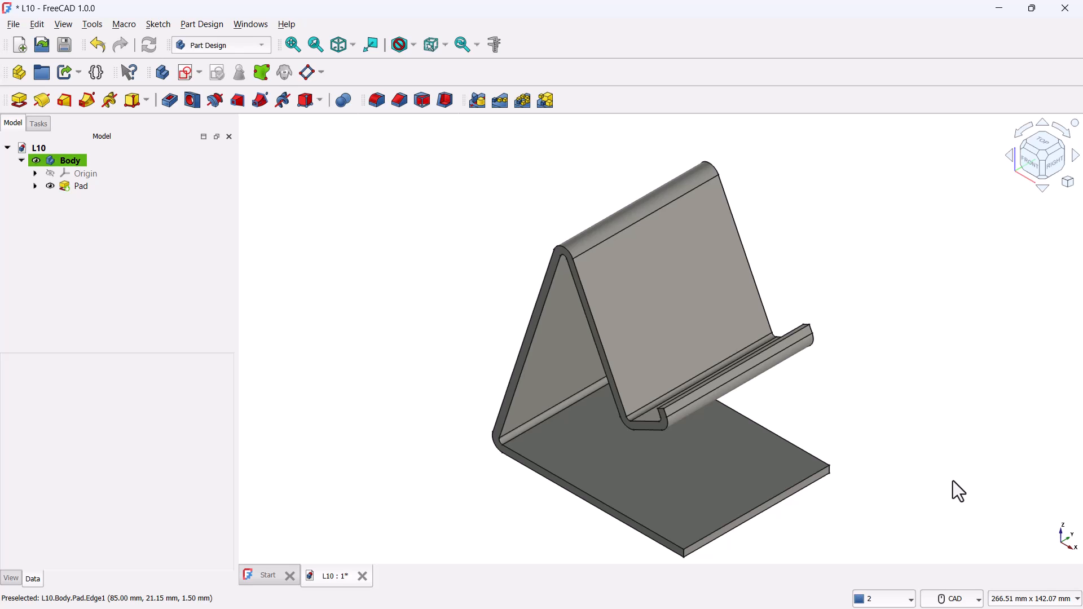
mouse_move(895, 434)
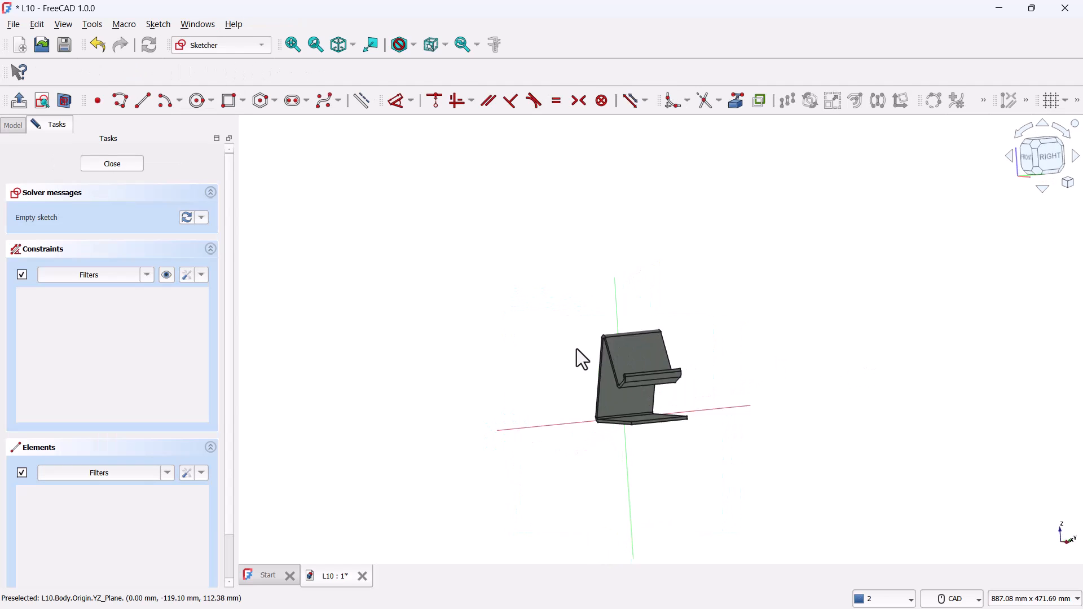
Turn the view to the stand's left side for the slot sketch.
left_click(1041, 156)
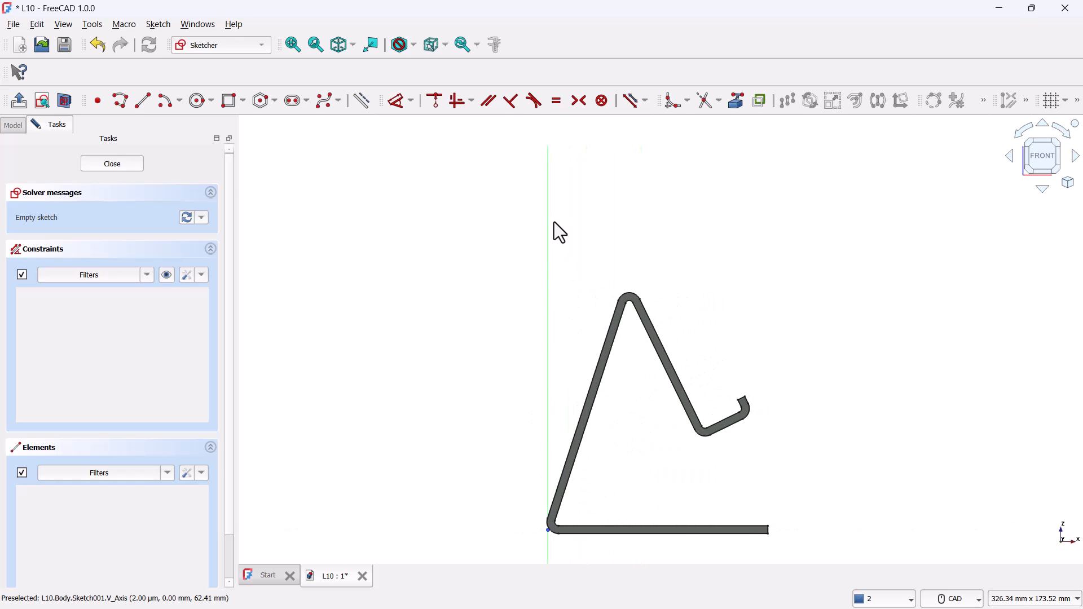
mouse_move(529, 557)
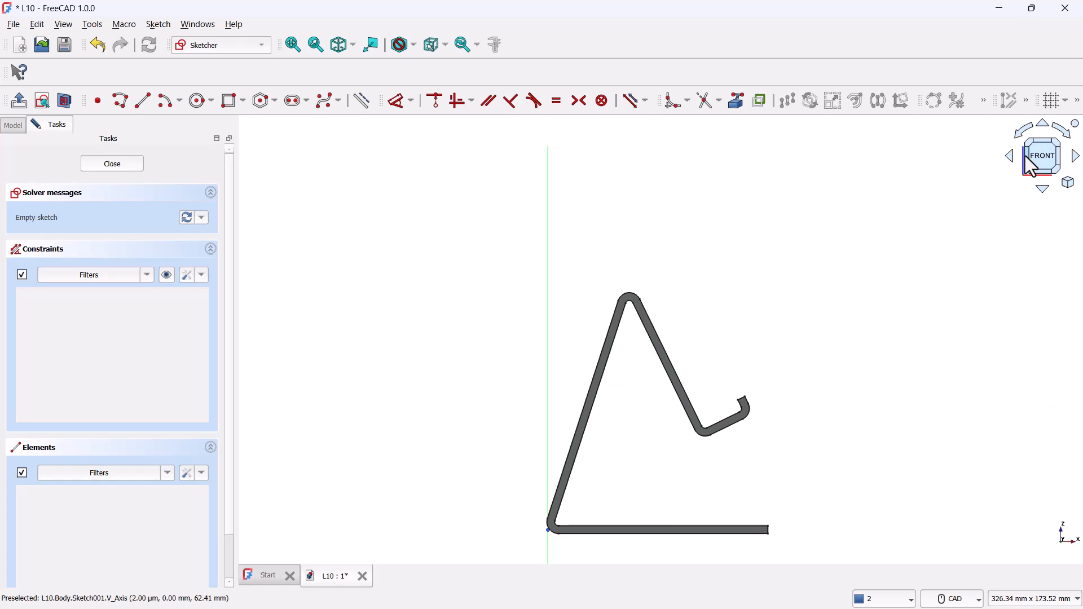
left_click(1009, 156)
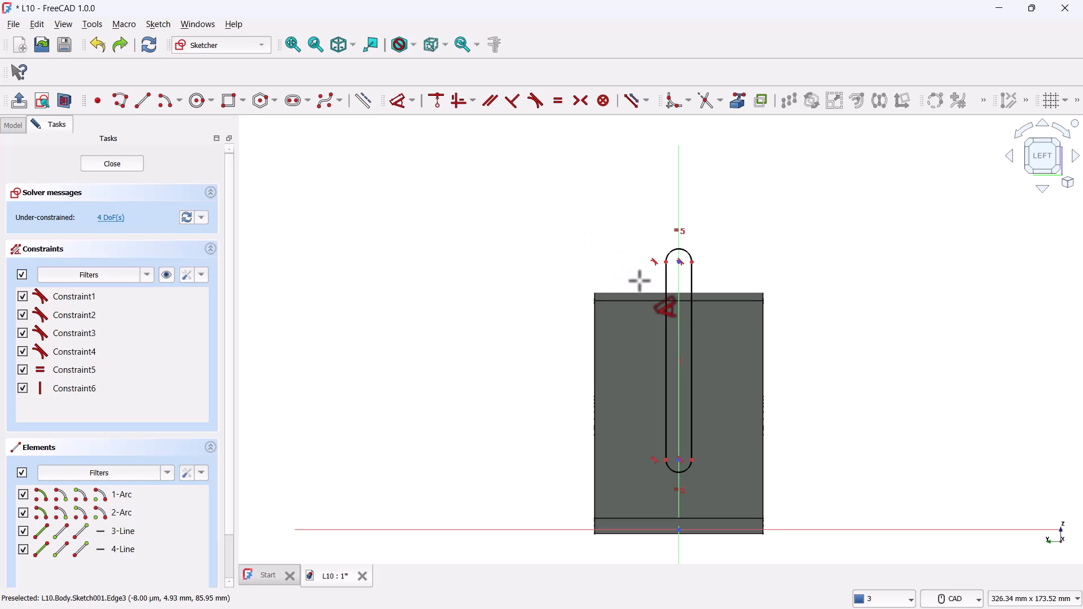
Give the slot an 8 mm width constraint.
left_click(436, 101)
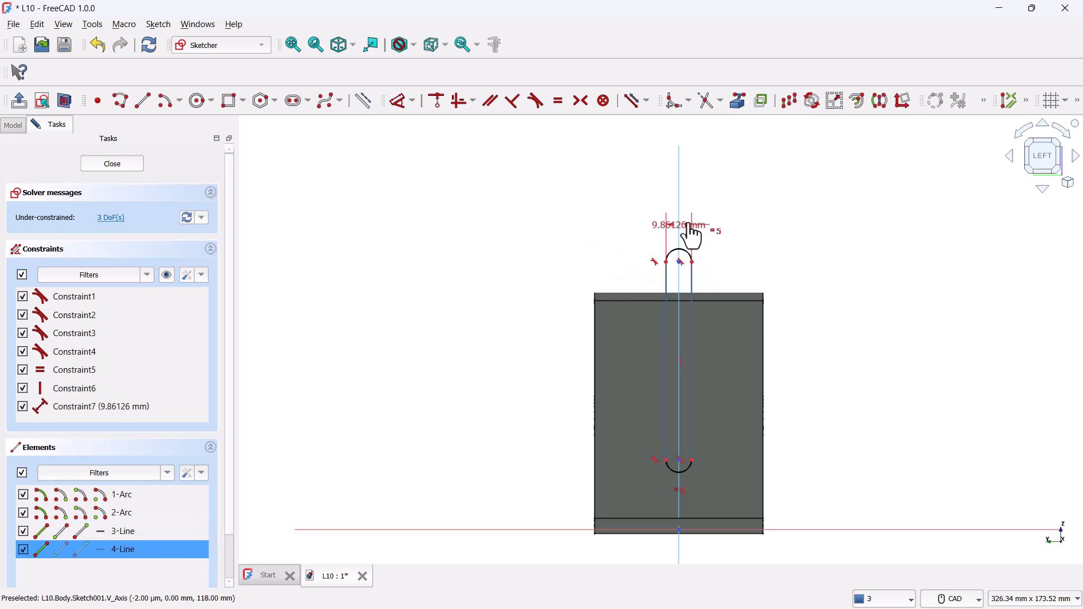
double_click(681, 224)
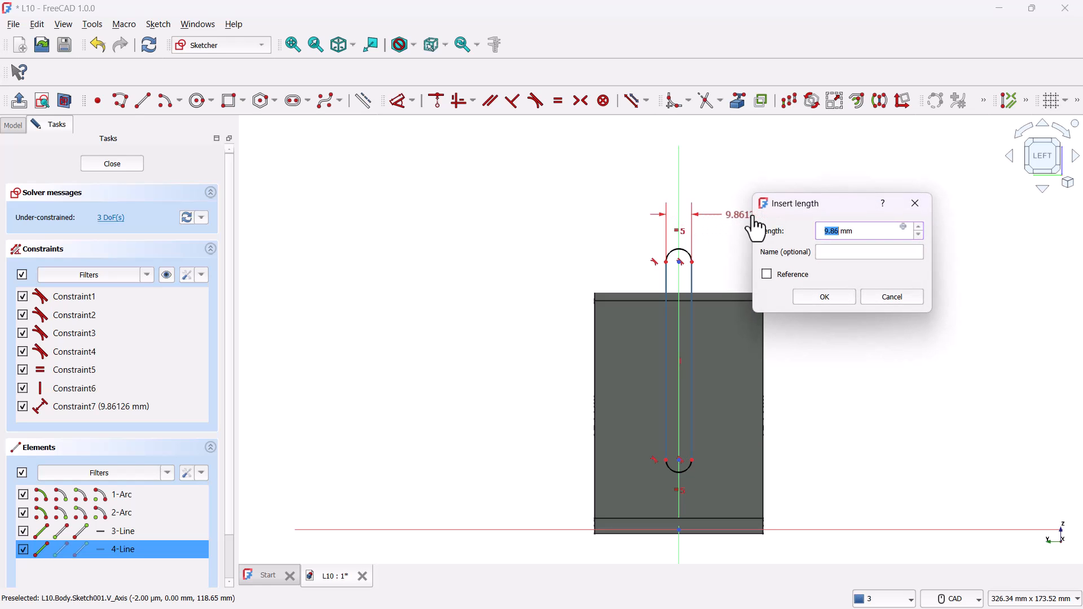
type("8")
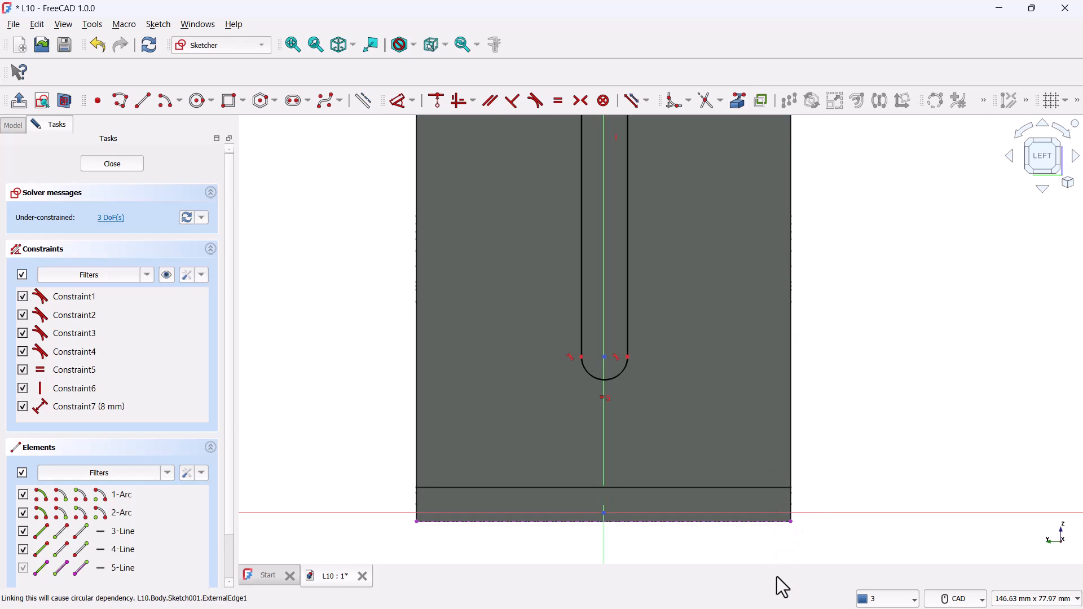
mouse_move(772, 579)
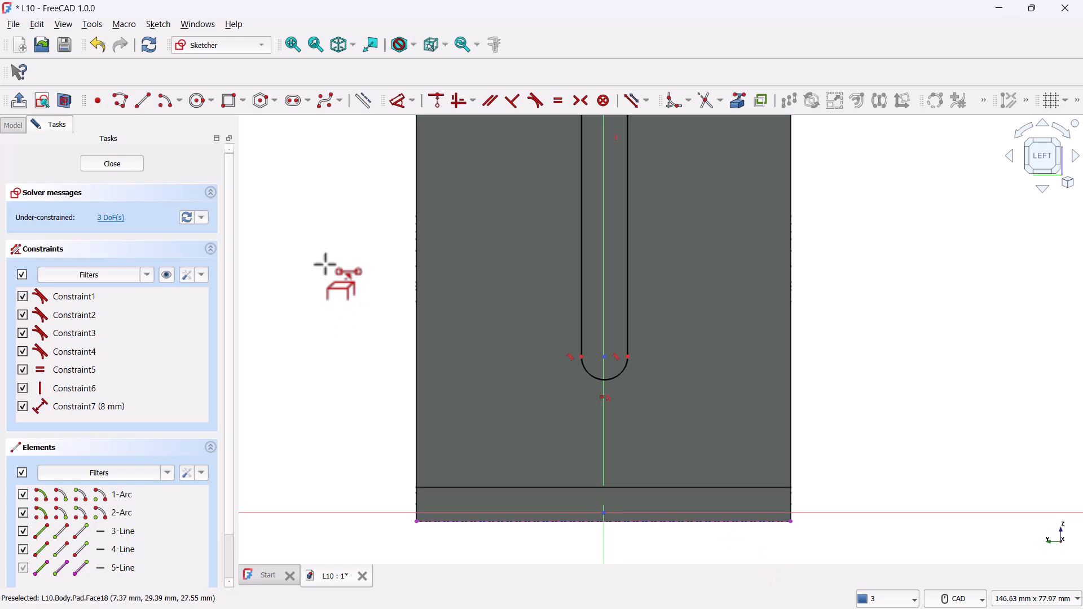
mouse_move(391, 130)
type("30")
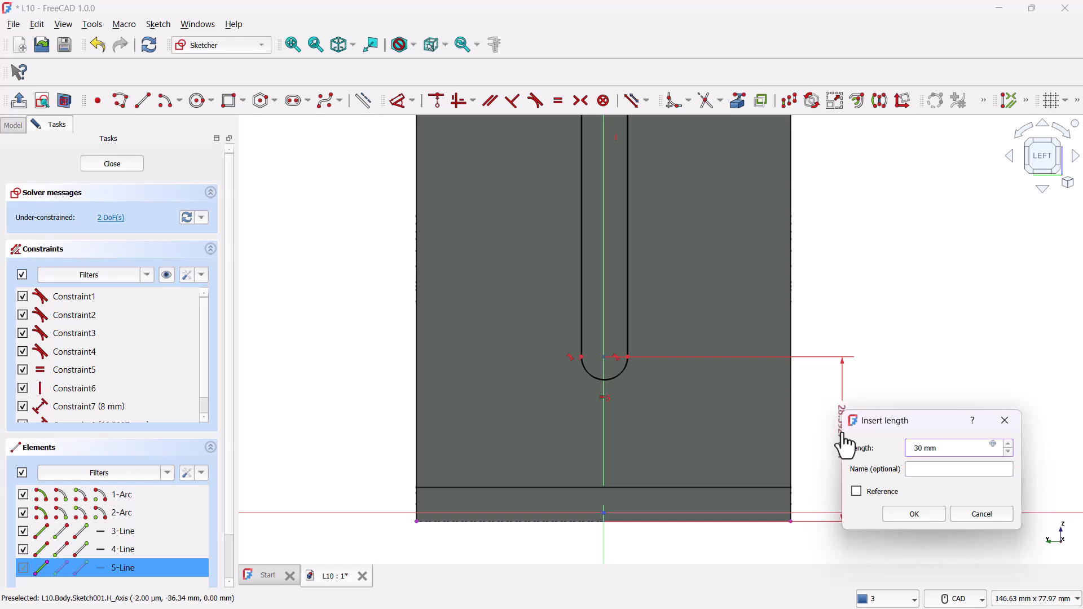
Confirm the slot bottom at 30 mm above the base and begin editing the 100 mm top height.
left_click(913, 513)
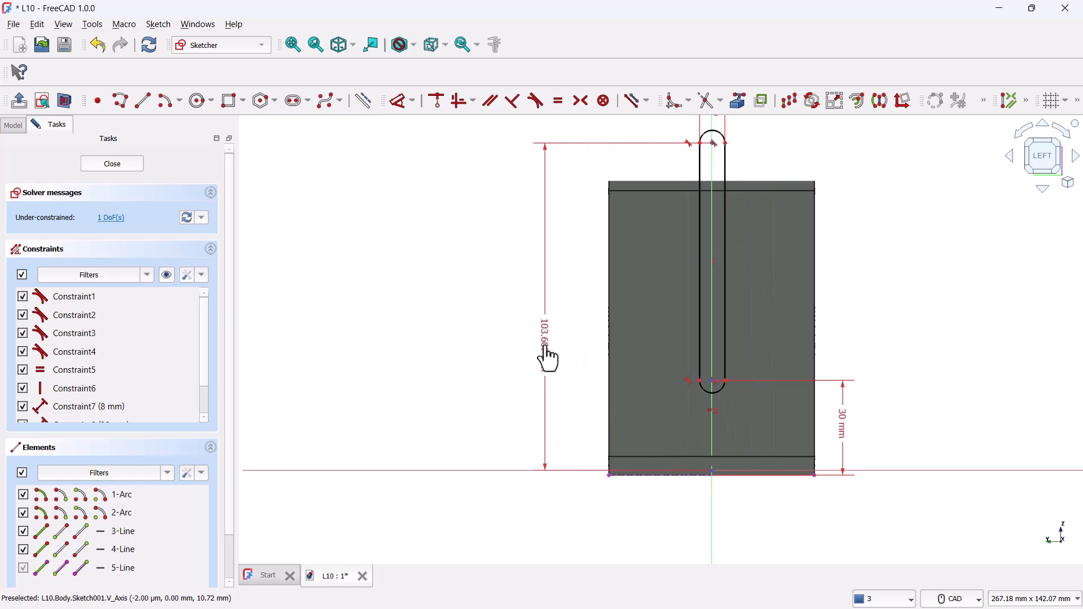
double_click(546, 328)
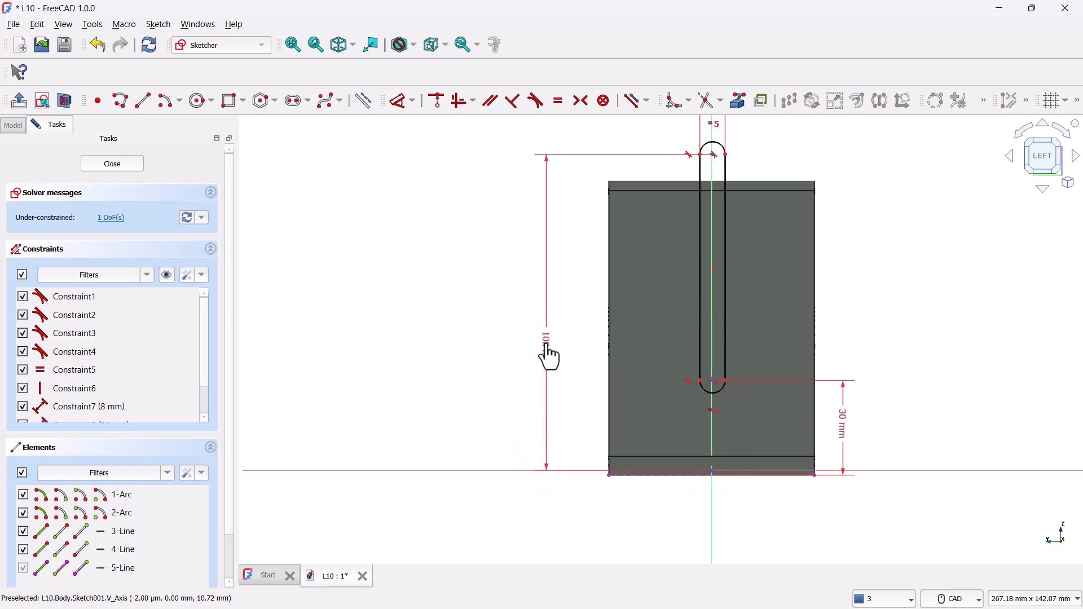
mouse_move(472, 309)
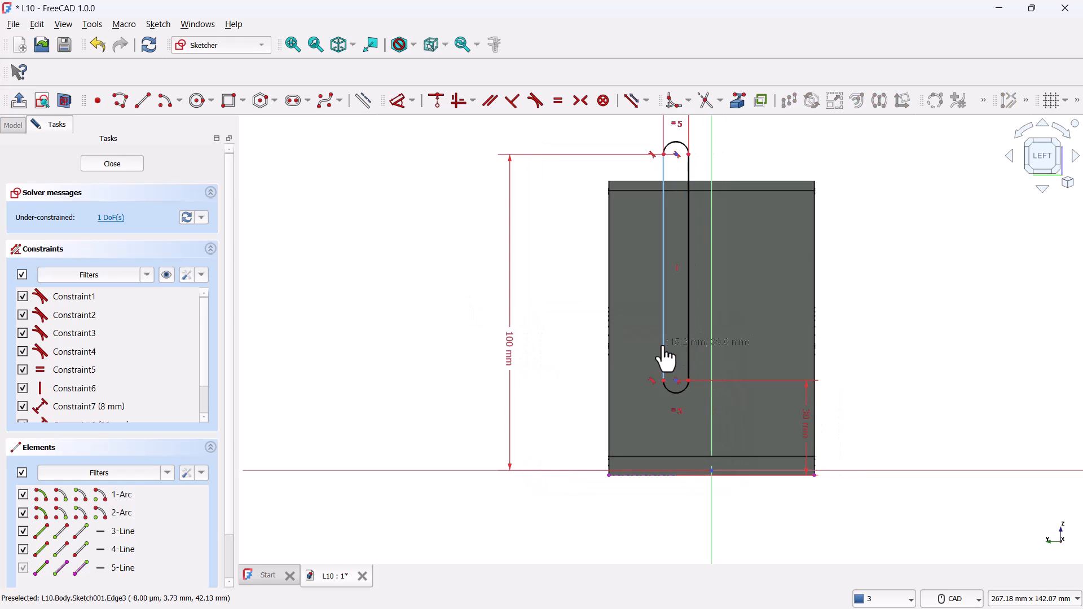
Constrain the slot's arc centre onto the vertical axis so the sketch is fully constrained, then close it.
left_click_drag(667, 359, 739, 439)
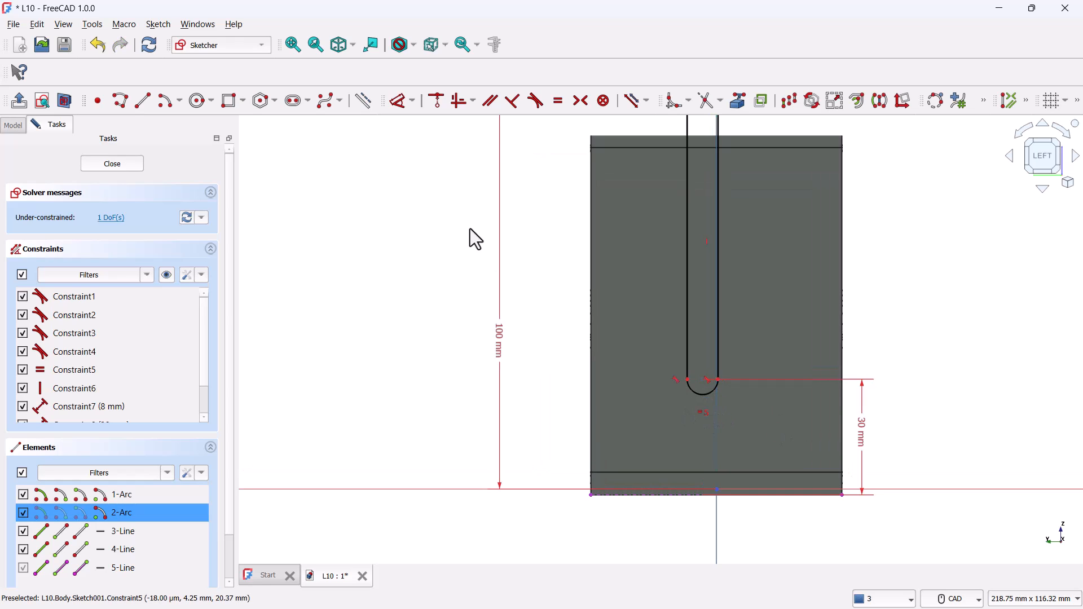
left_click(435, 101)
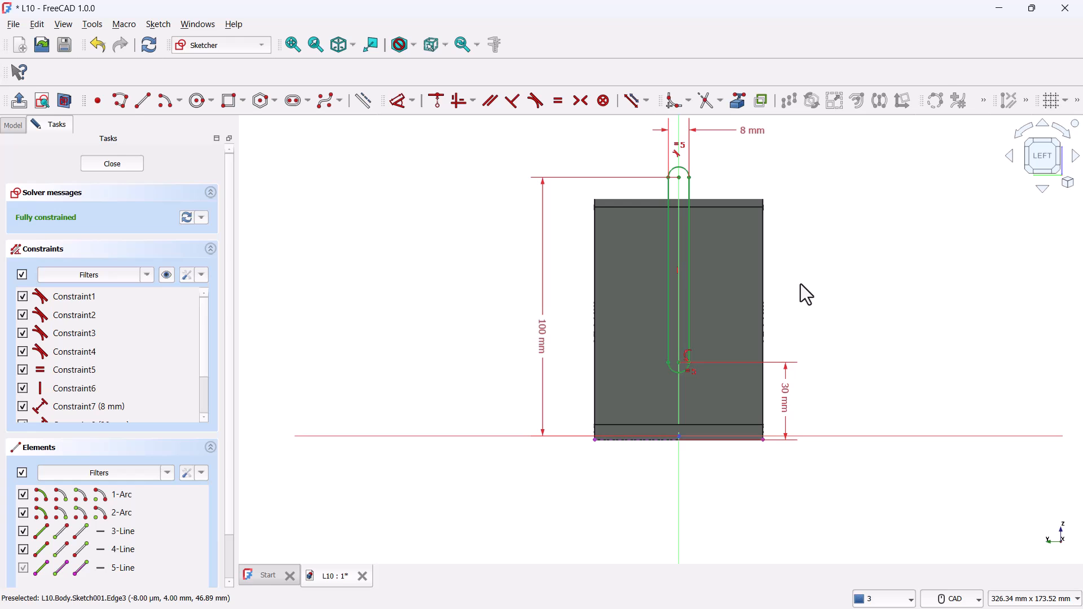
mouse_move(883, 347)
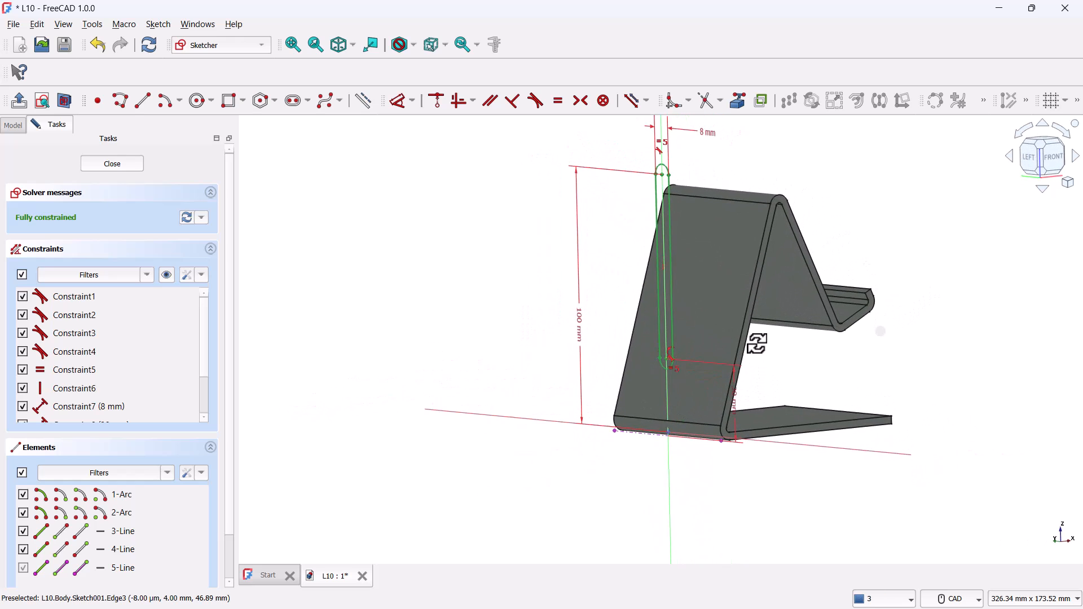
left_click(111, 163)
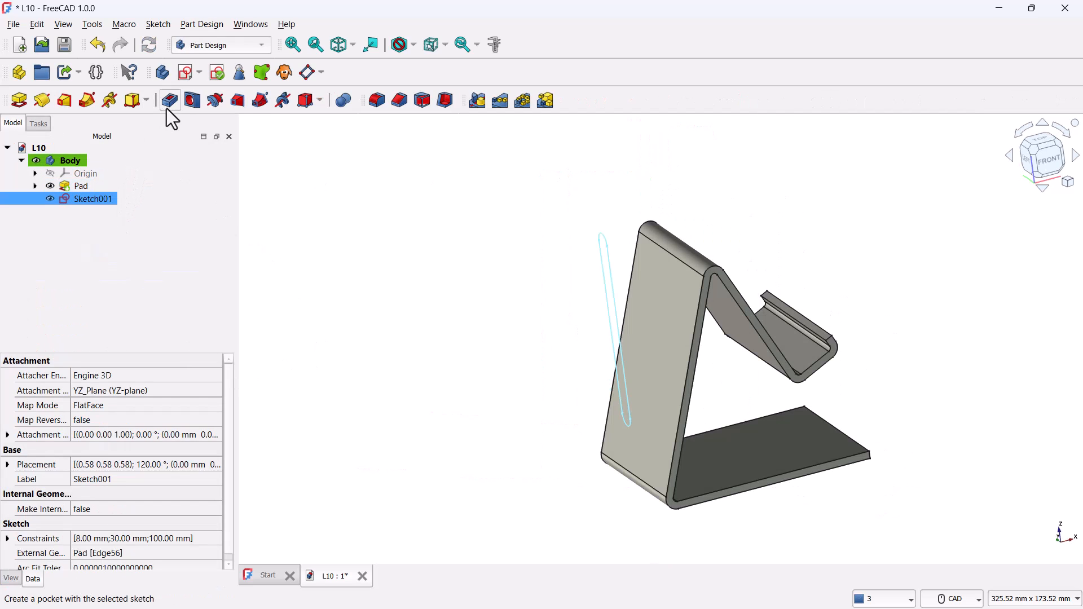
Pocket Sketch001 through all, reversed, cutting the cable slot through the back panel.
left_click(170, 100)
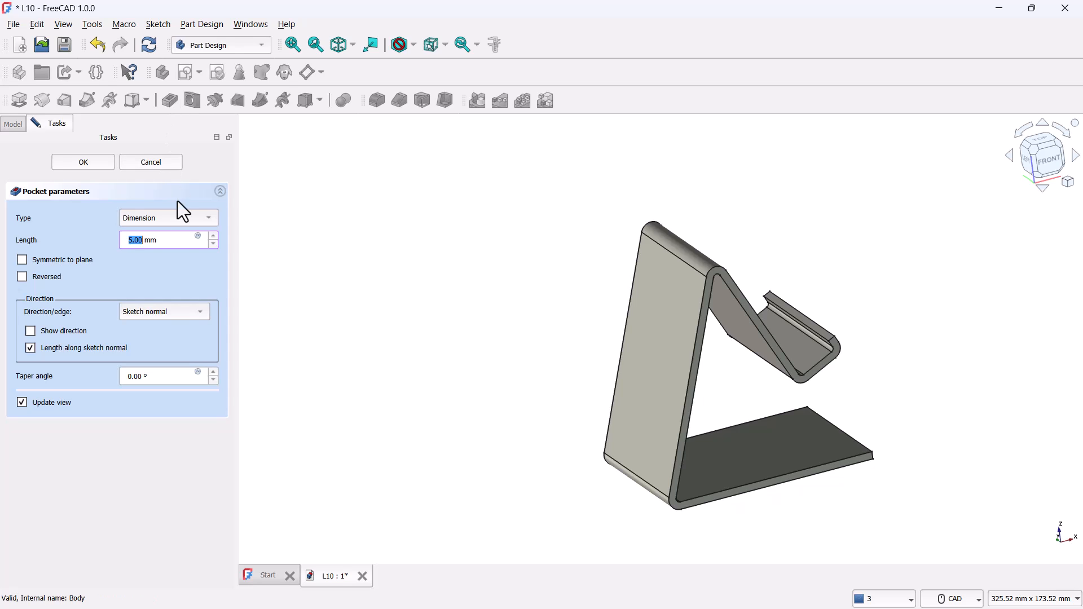
left_click(167, 218)
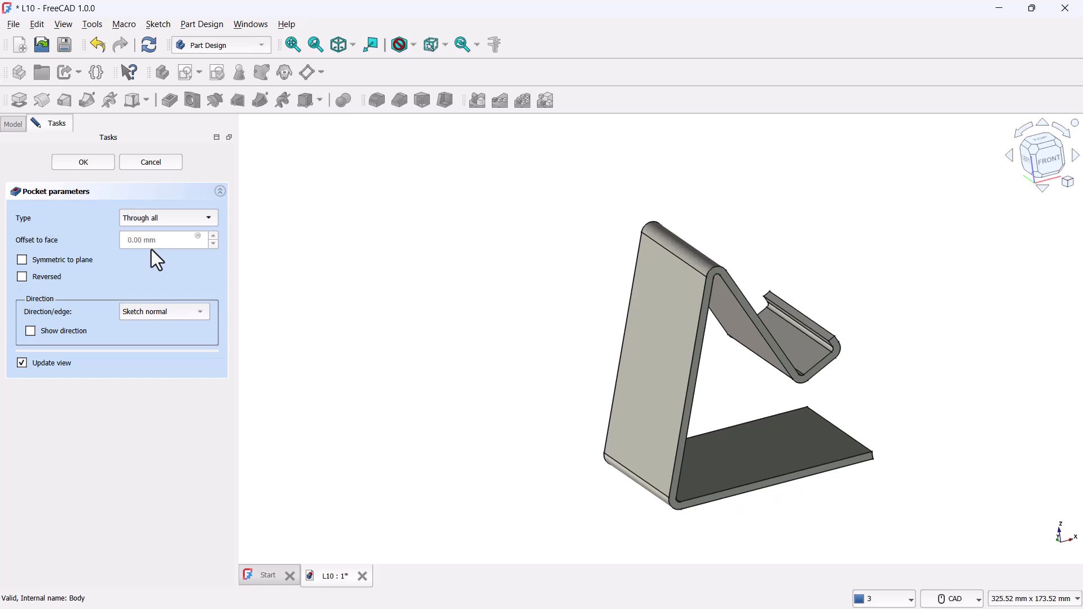
mouse_move(88, 281)
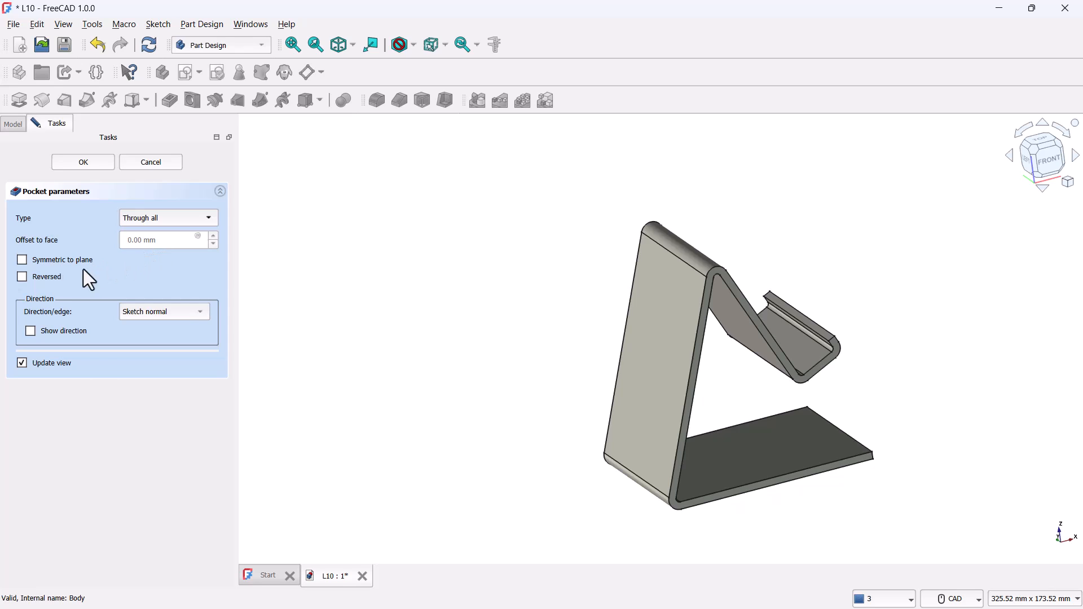
left_click(22, 277)
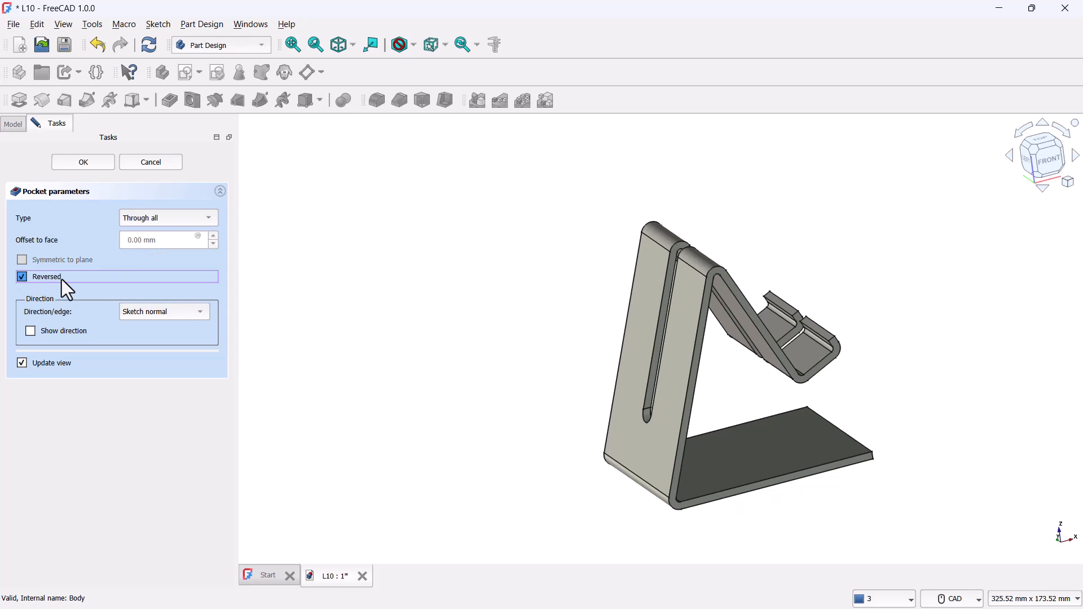
mouse_move(736, 407)
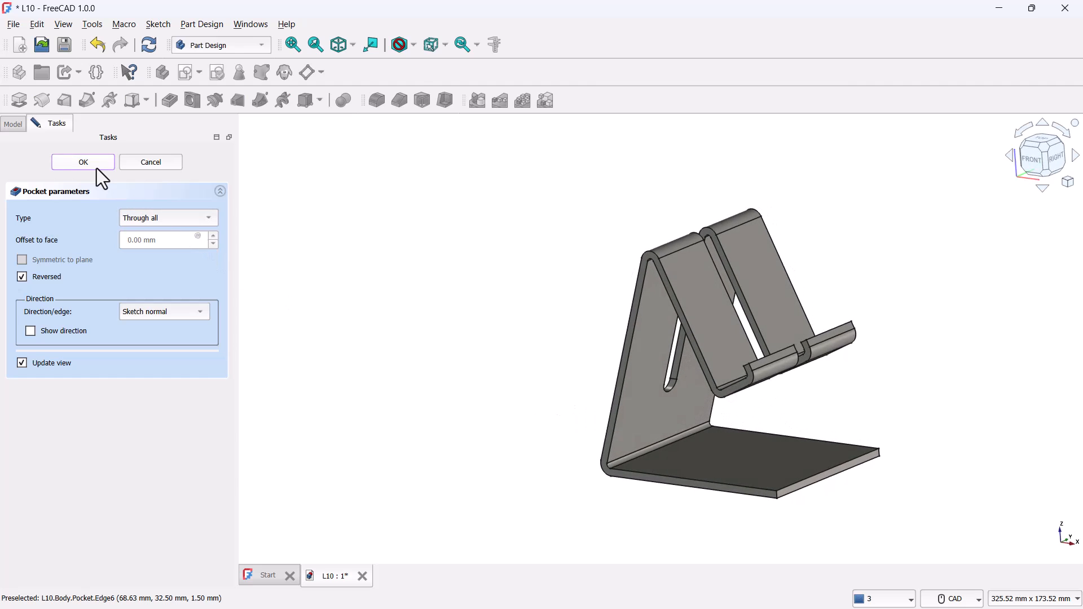
left_click(83, 161)
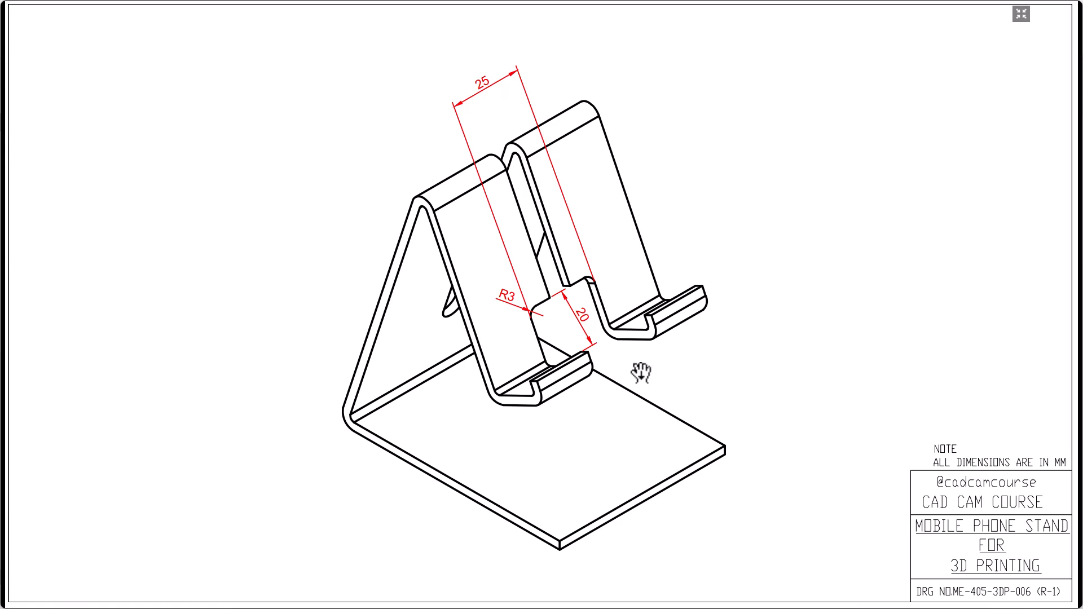
mouse_move(577, 377)
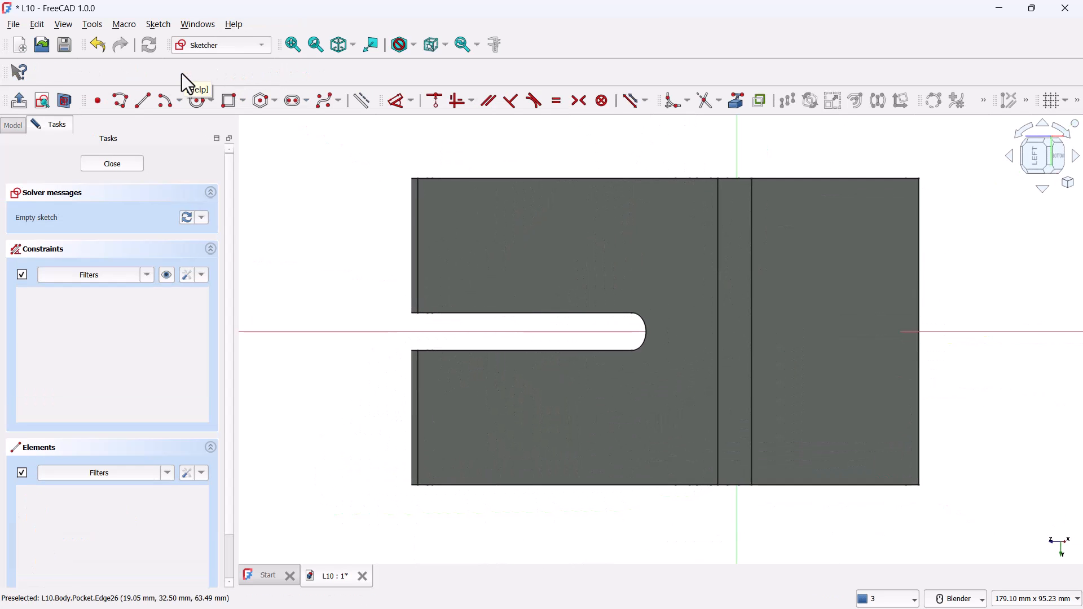
mouse_move(1064, 137)
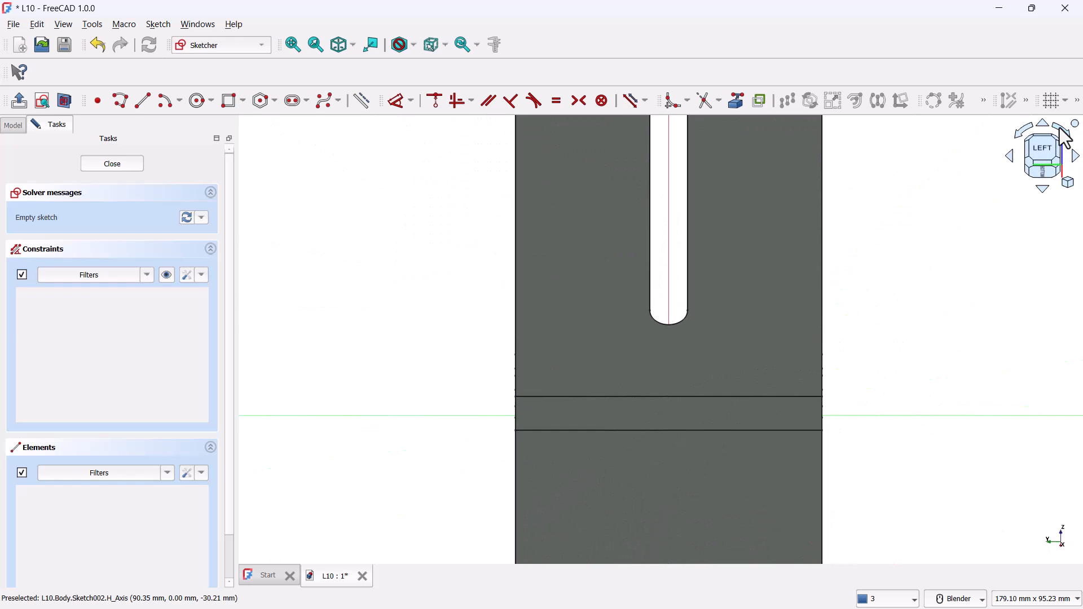
mouse_move(488, 318)
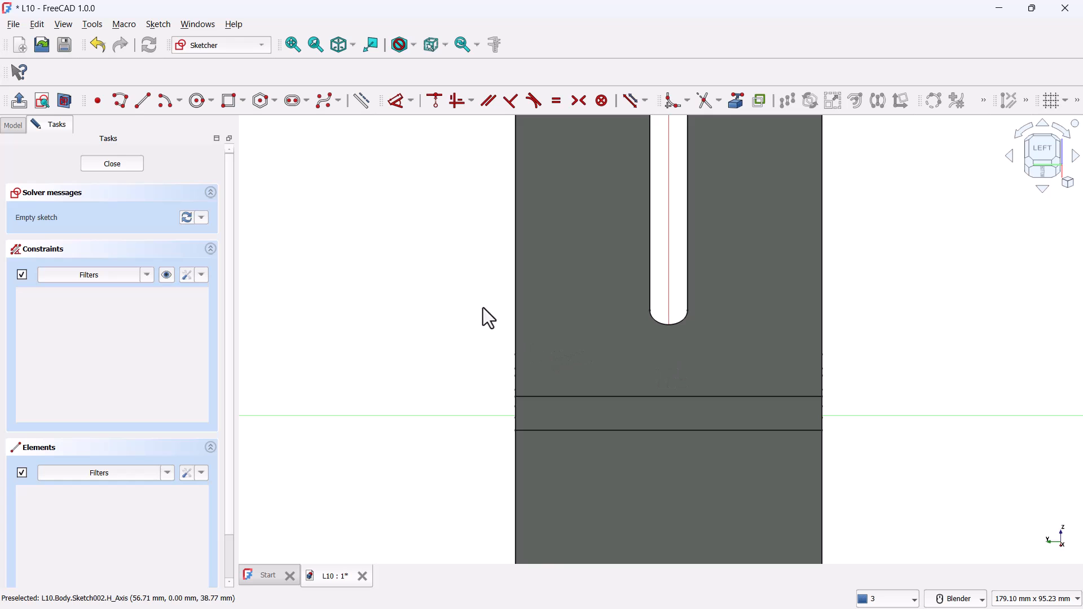
Show the stand sectioned at the new sketch's YZ plane.
left_click(63, 101)
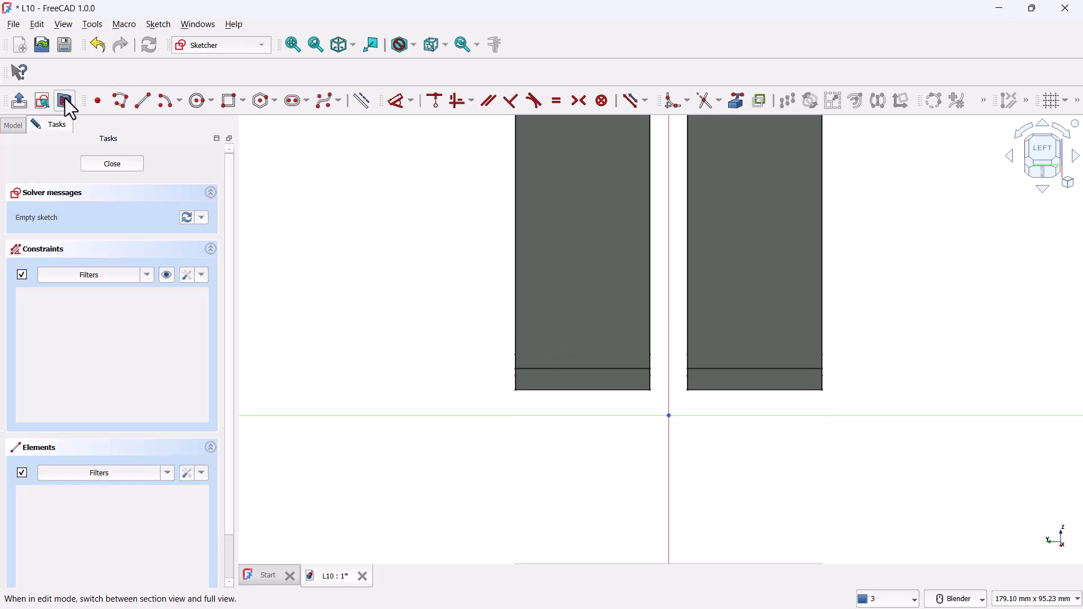
mouse_move(668, 356)
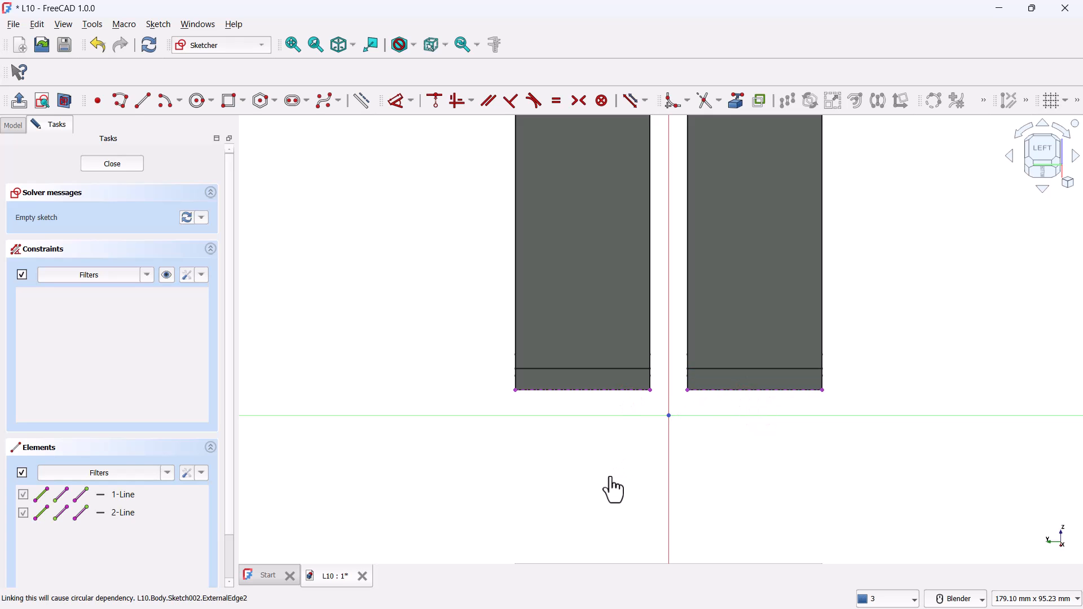
mouse_move(601, 503)
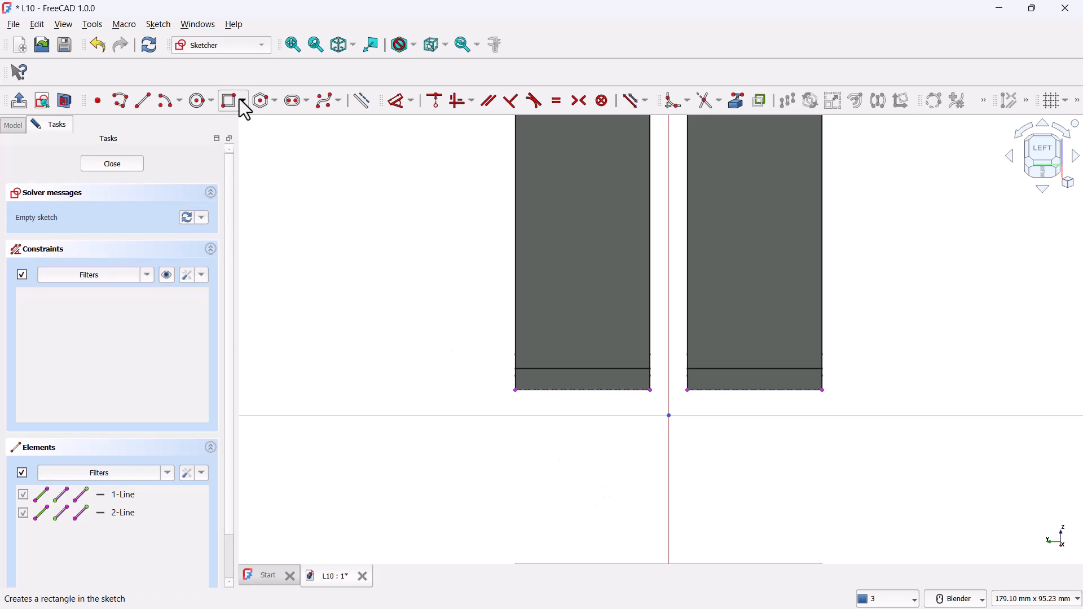
Draw a plain rectangle on the bottom edge and constrain its width to 25 mm.
left_click(244, 100)
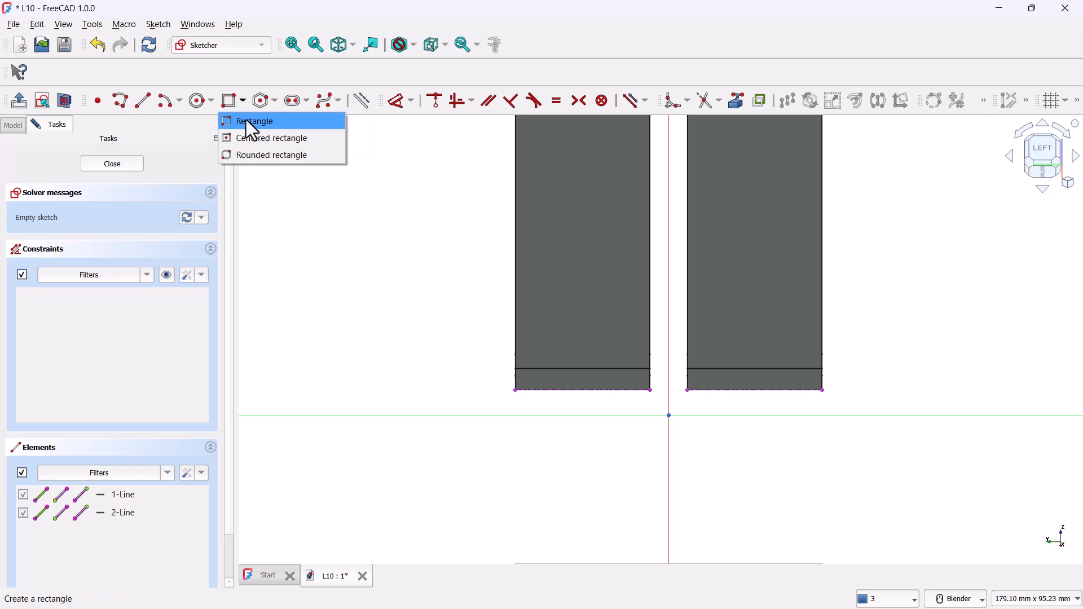
left_click(254, 121)
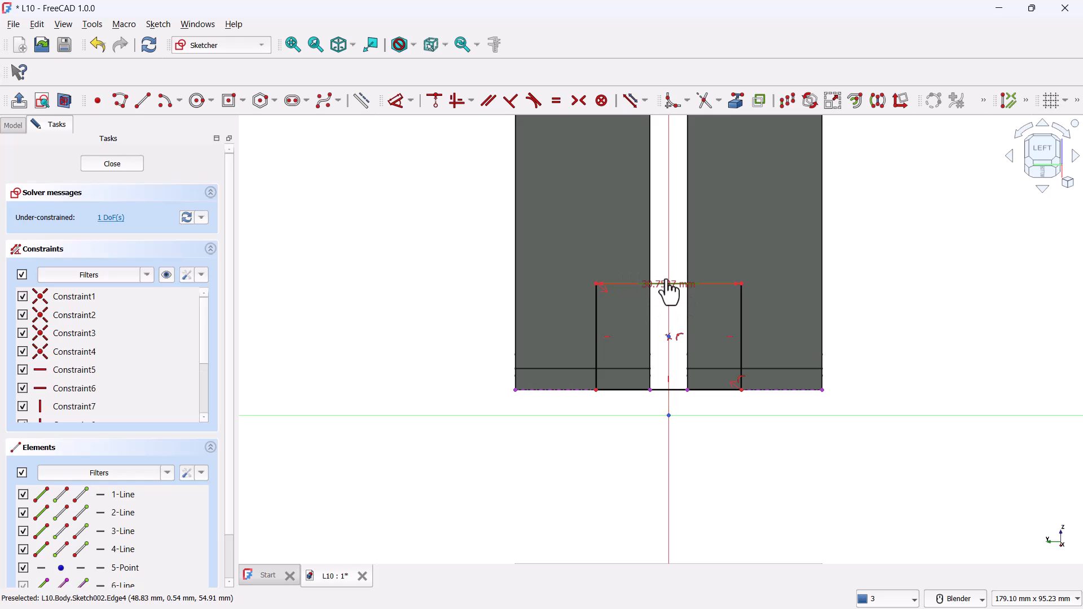
double_click(668, 285)
type("25")
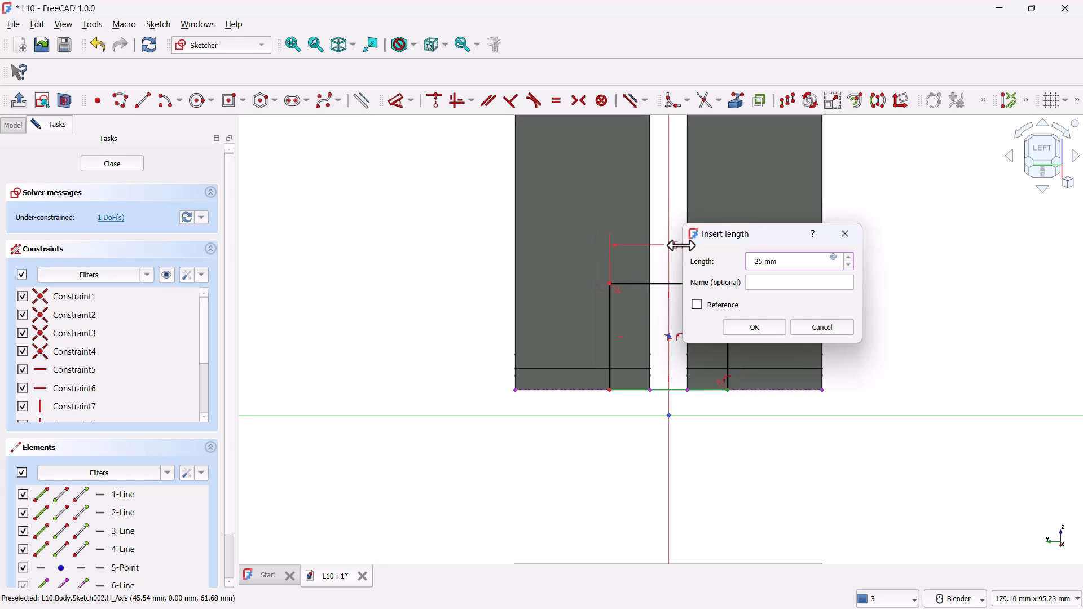
left_click(752, 327)
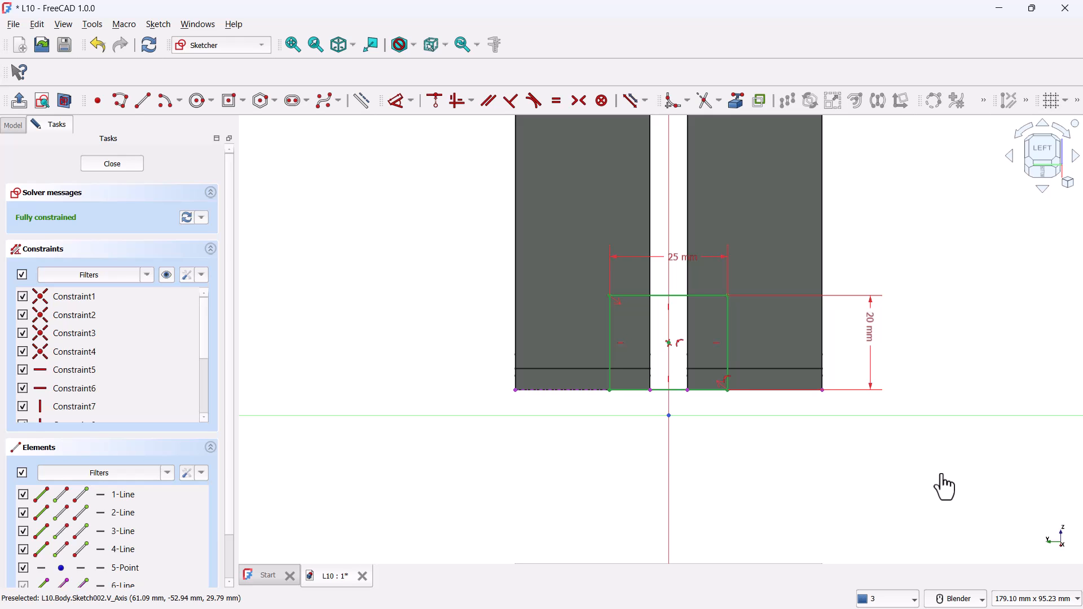
Fillet the rectangle's two top corners and constrain their radius to 3 mm.
left_click(667, 101)
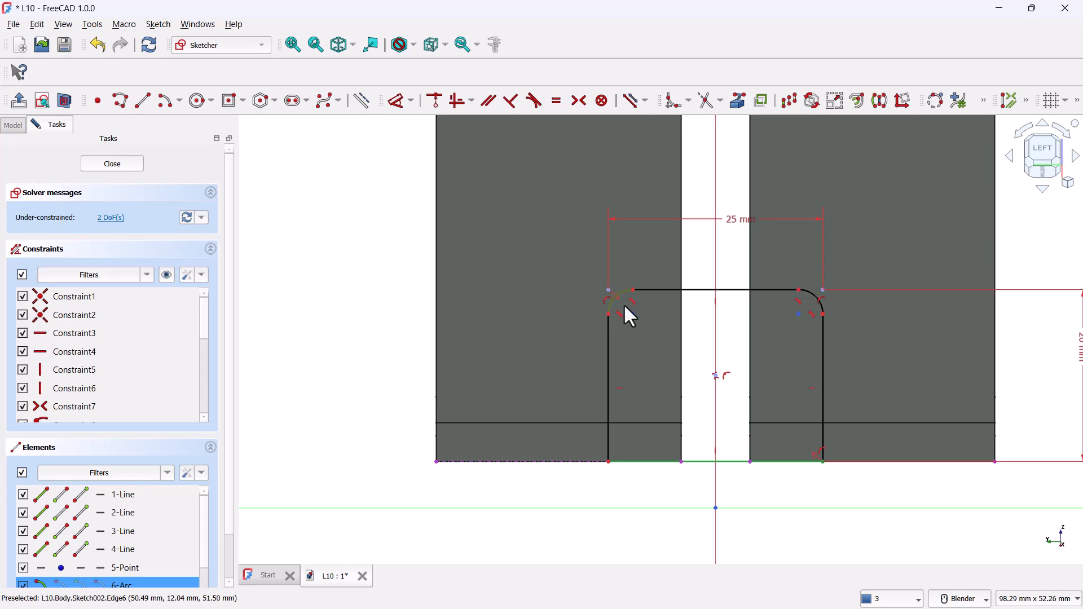
mouse_move(584, 137)
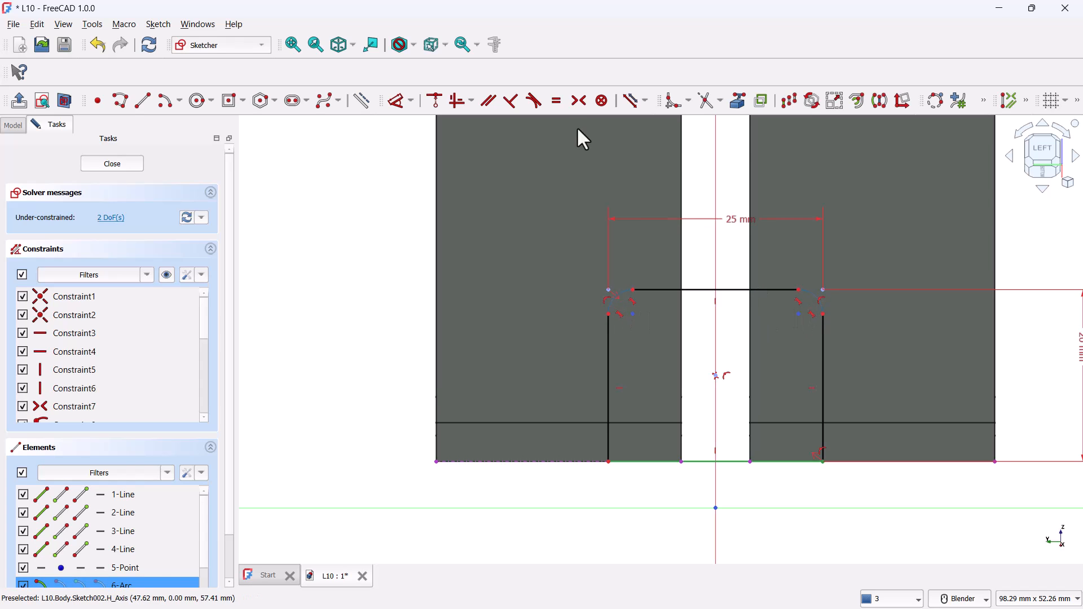
left_click(557, 100)
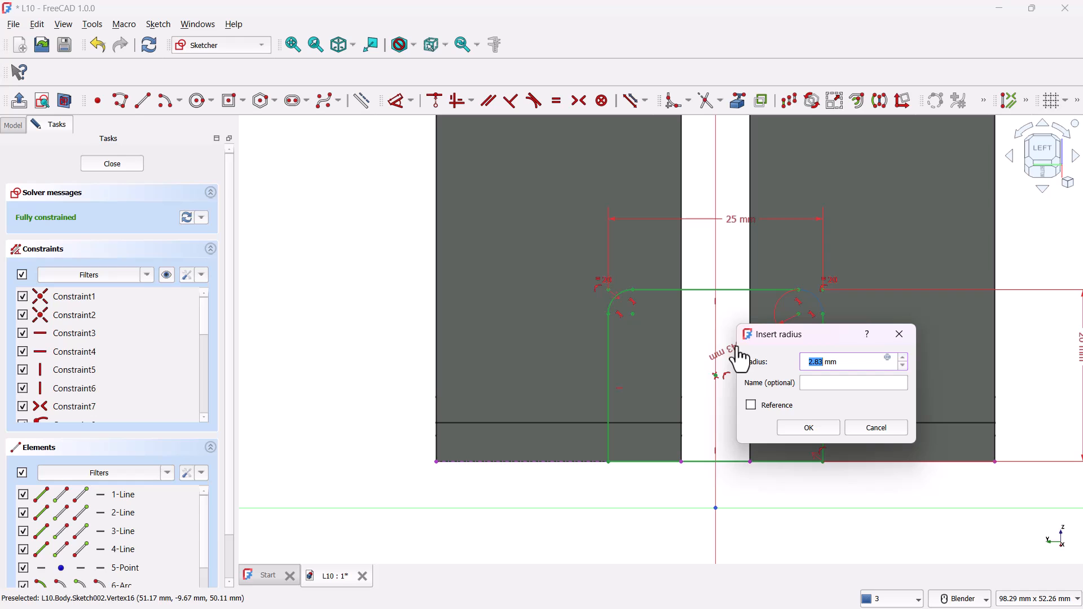
left_click(806, 426)
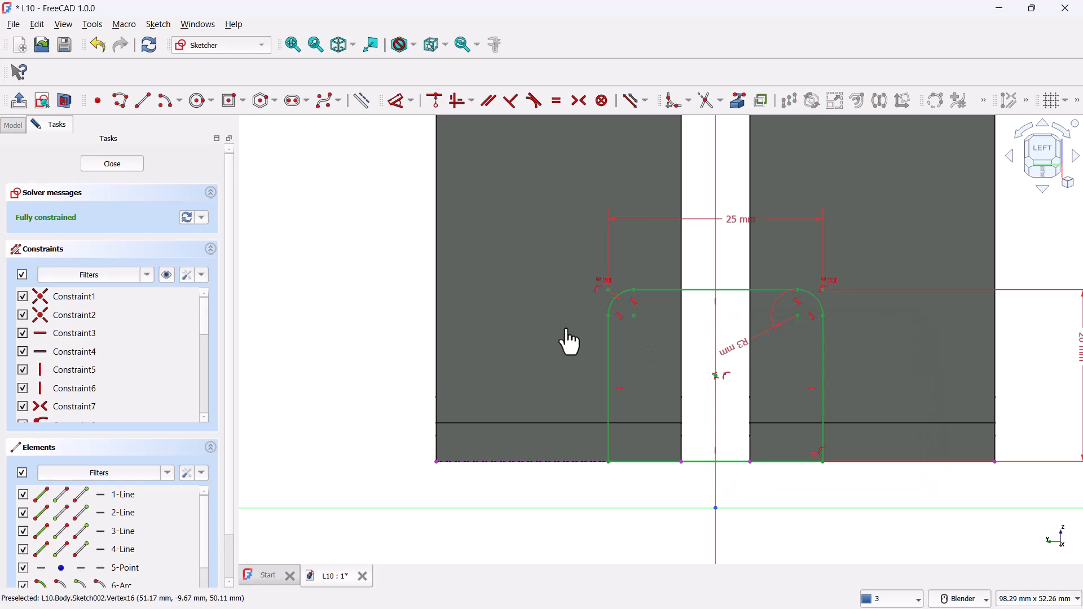
mouse_move(270, 320)
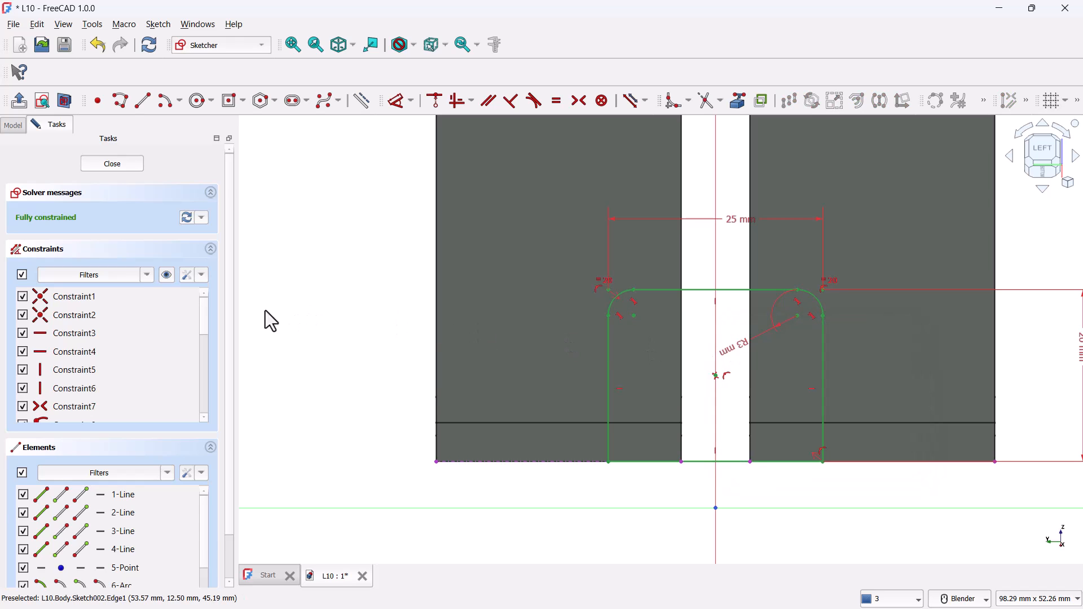
Close the cutout sketch and pocket it through all as Pocket001.
left_click(111, 164)
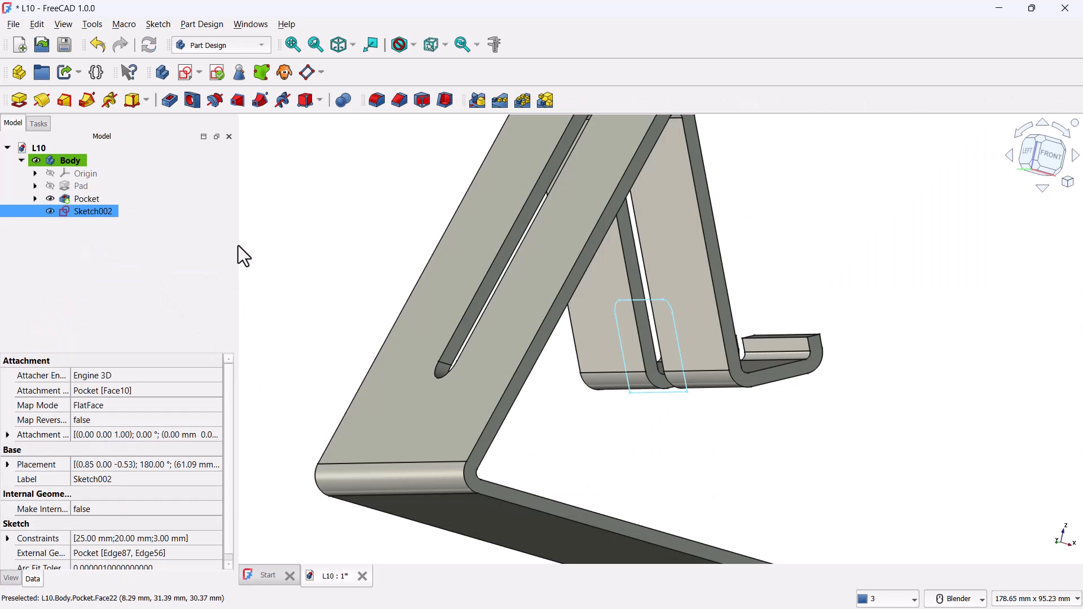
left_click(169, 100)
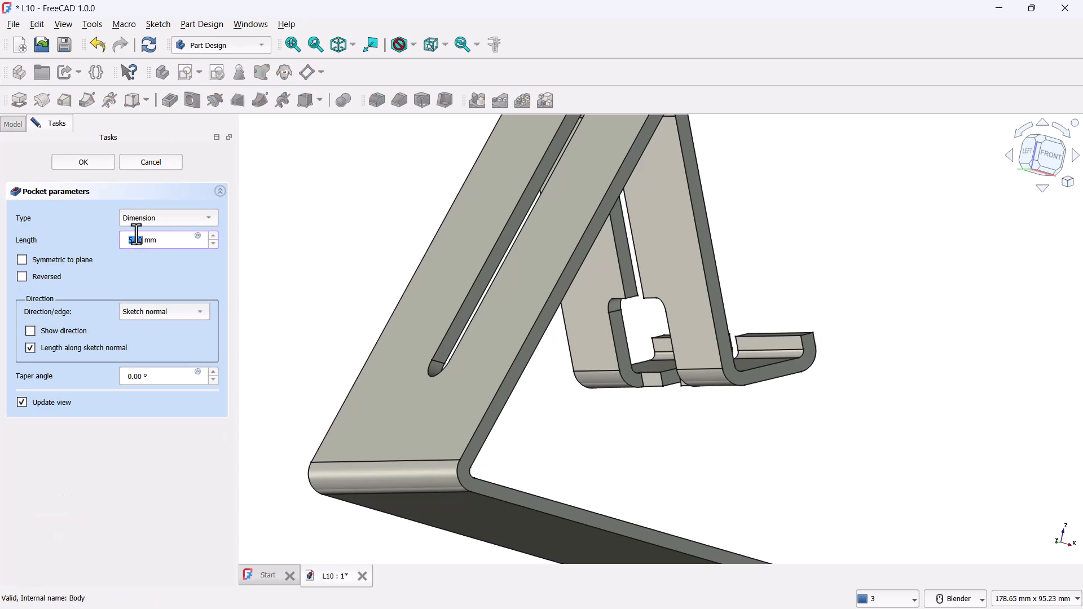
left_click(166, 218)
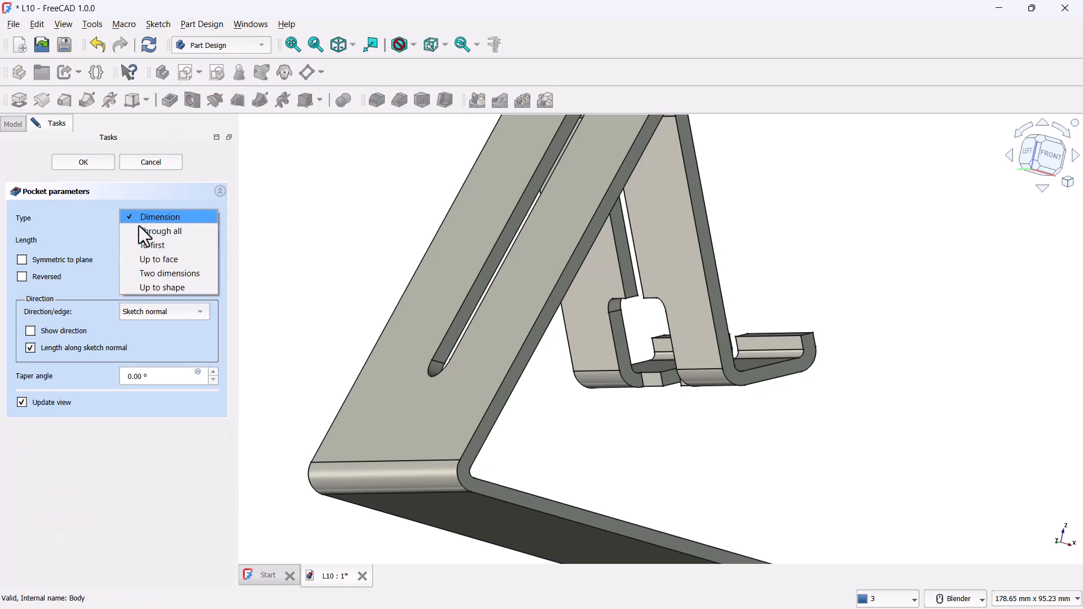
left_click(163, 231)
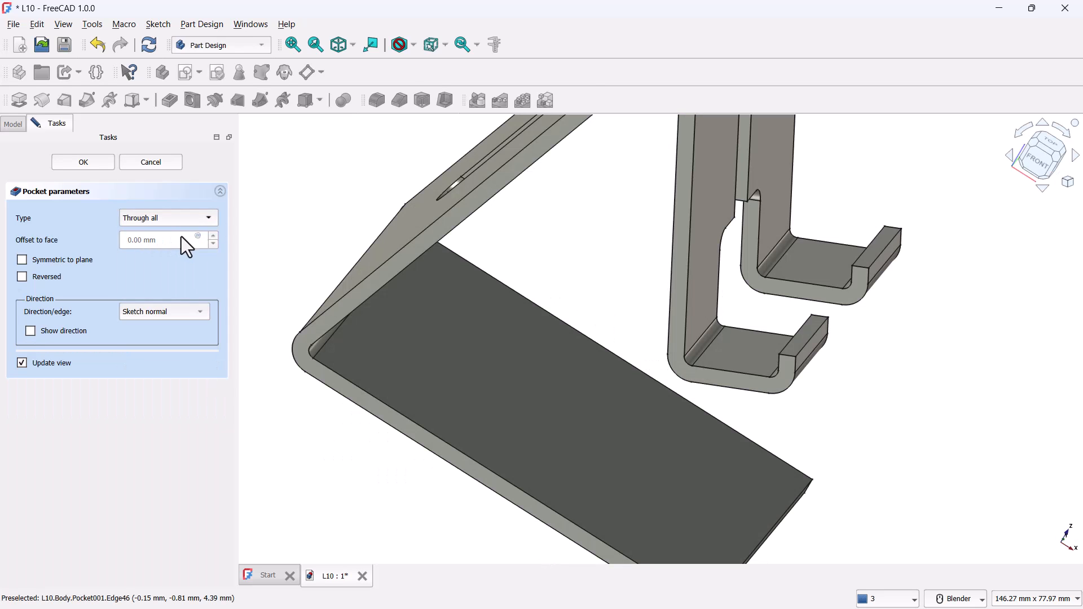
left_click(82, 161)
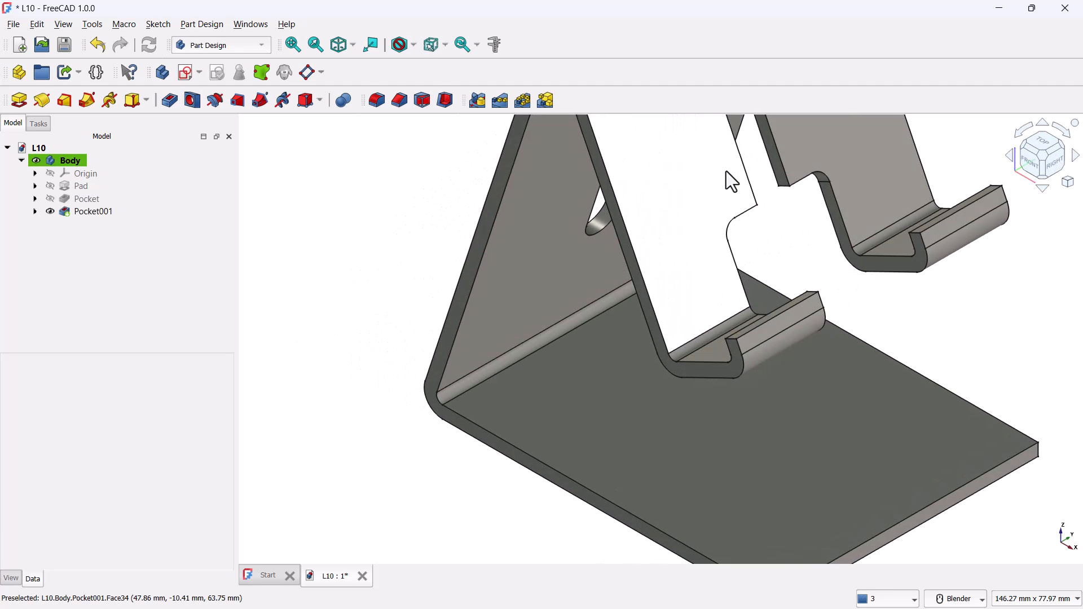
Fit the stand into view and apply a 3 mm fillet to the six chosen edges.
left_click(292, 44)
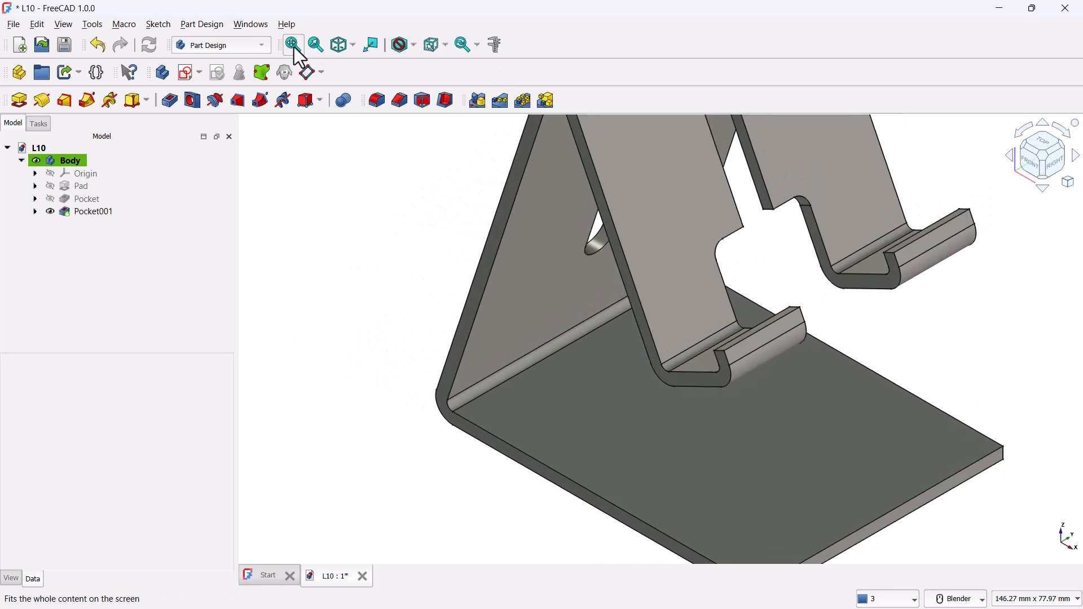
left_click(292, 44)
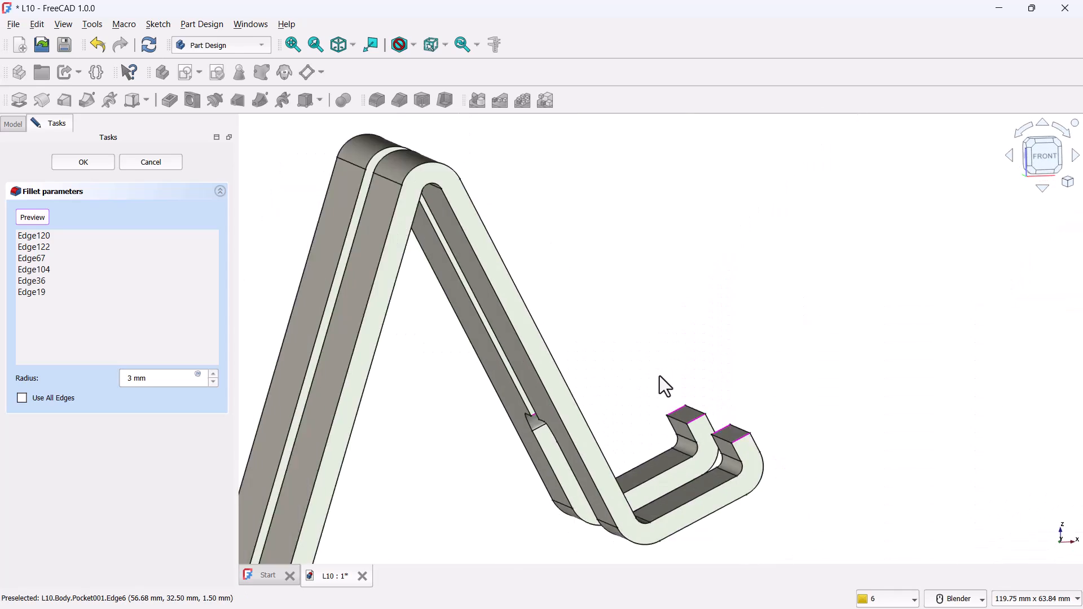
left_click(83, 161)
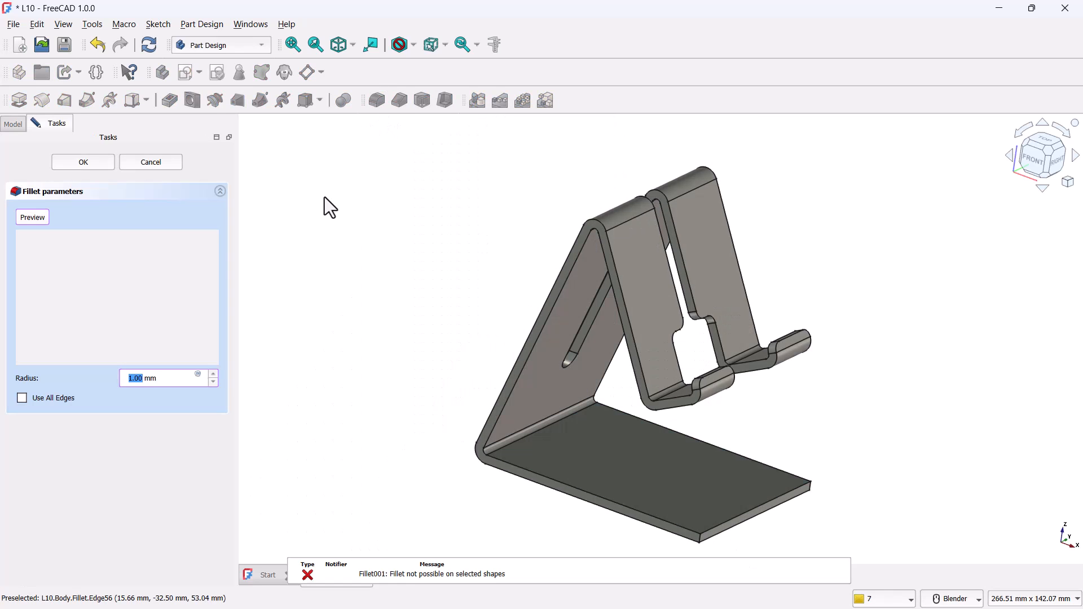
Fillet the base plate's two front corner edges with a 5 mm radius.
type("5 mm")
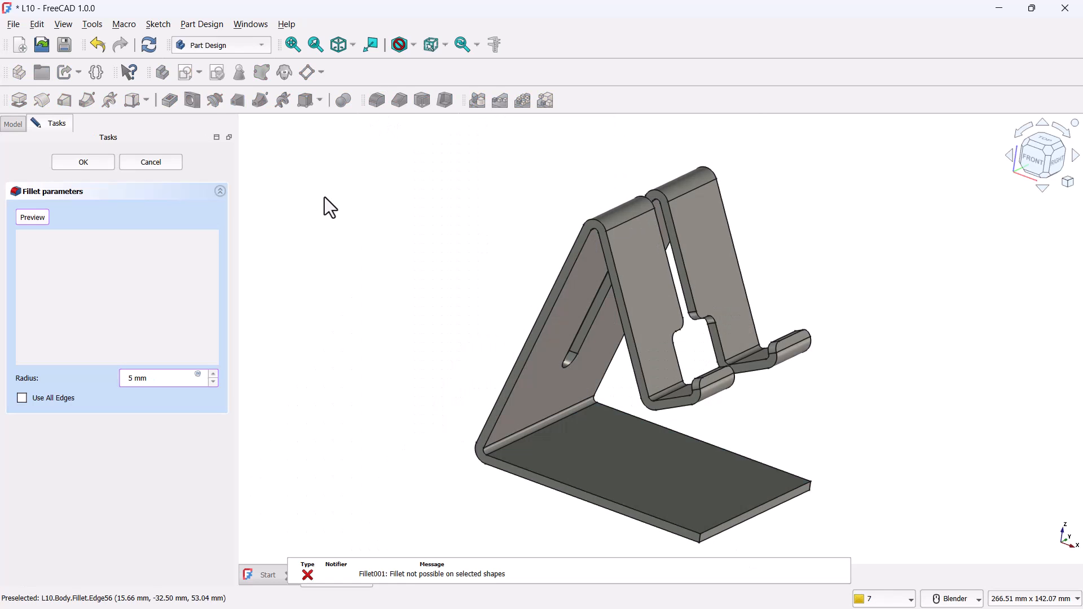
left_click(32, 216)
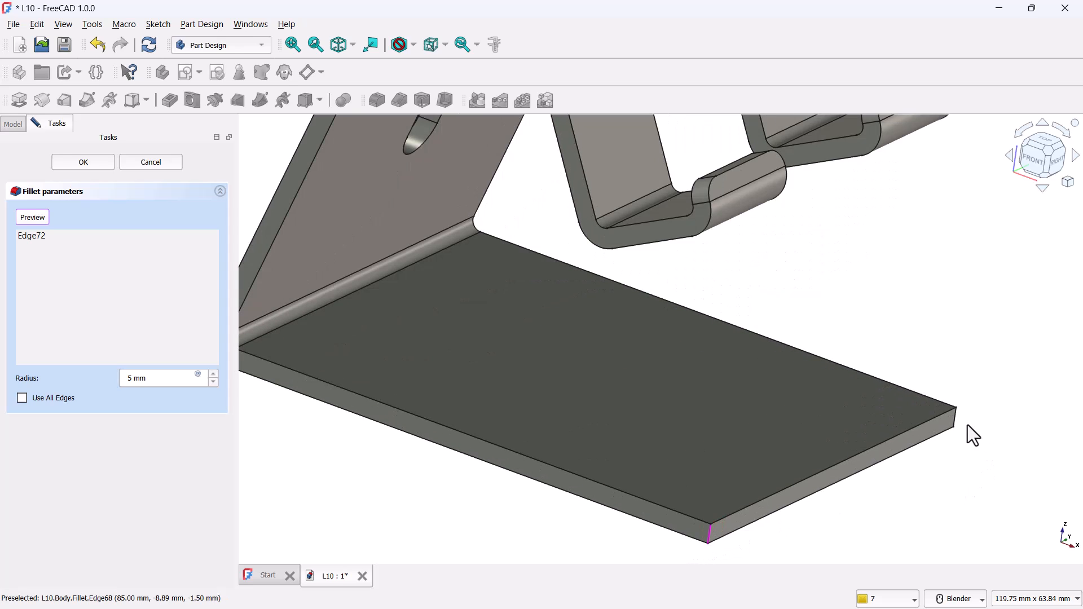
left_click(958, 414)
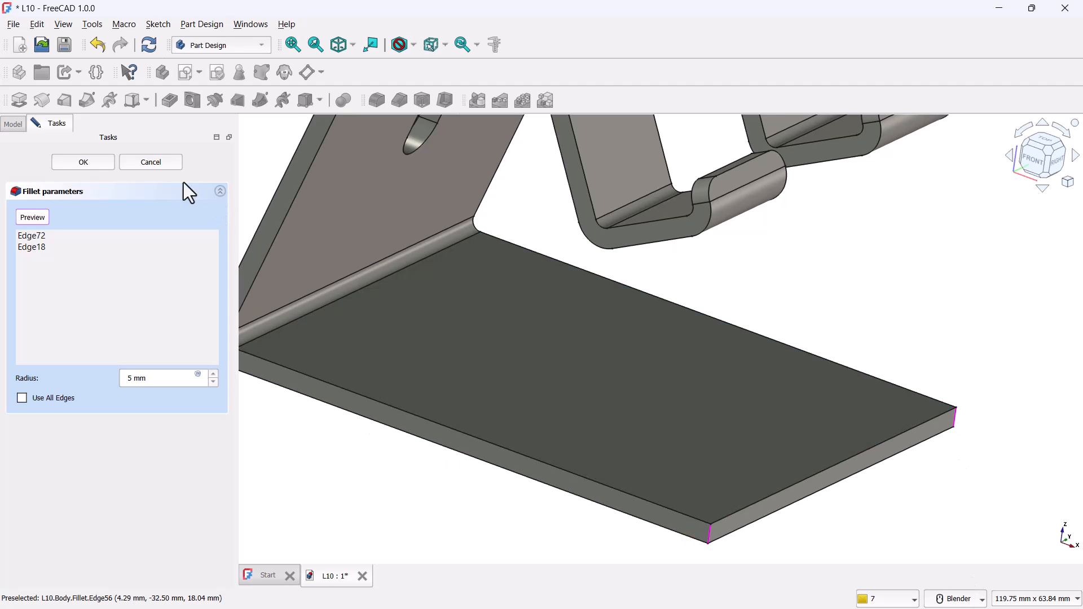
left_click(82, 162)
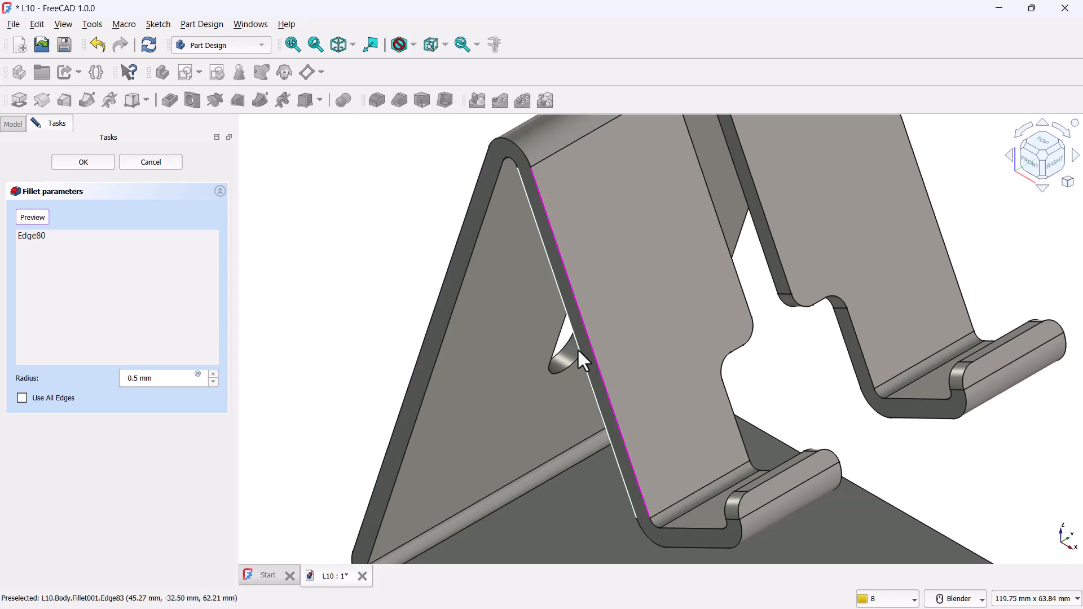
Add Edge80 and Edge83 of the front support to a 0.5 mm fillet and confirm it as Fillet002.
left_click(583, 362)
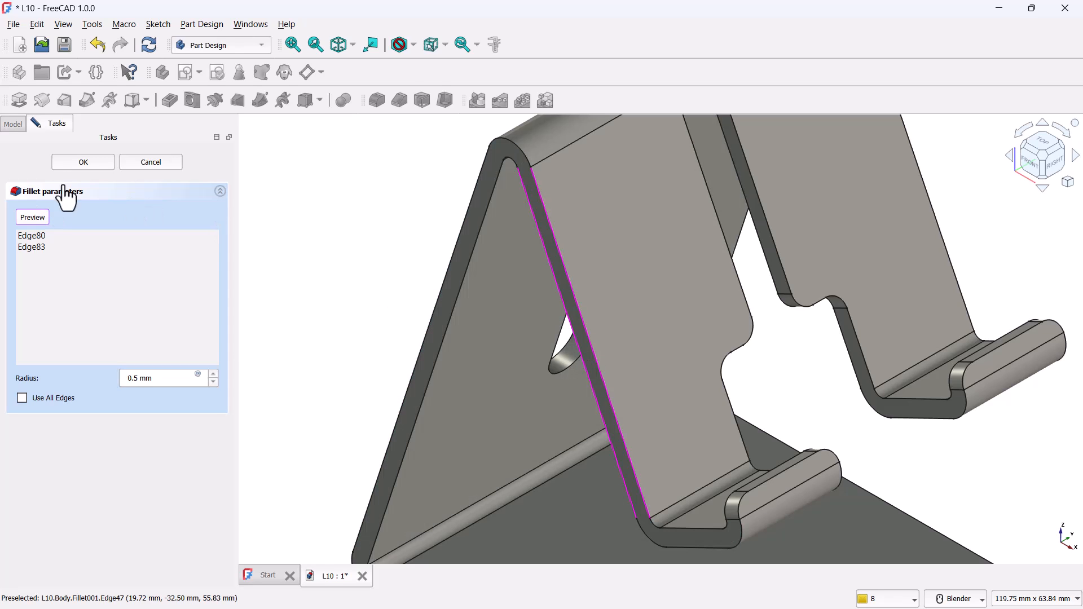
left_click(83, 161)
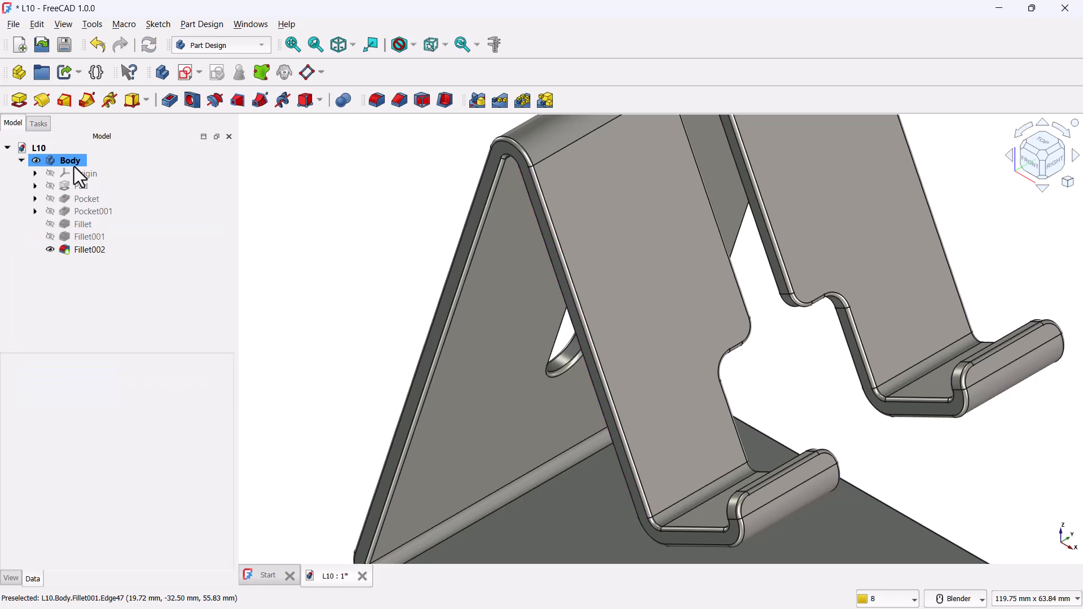
left_click(87, 199)
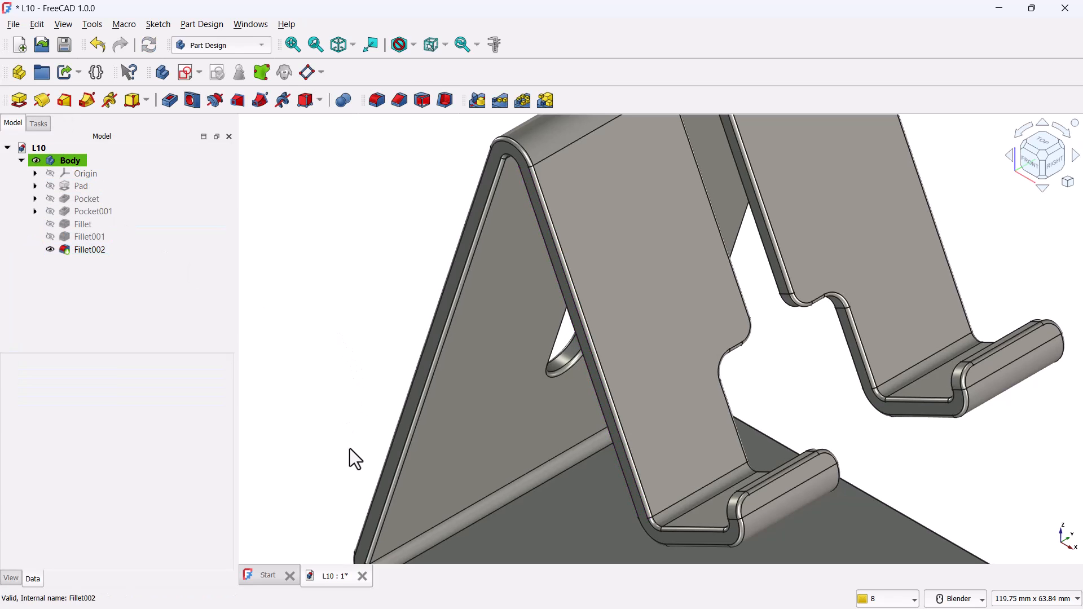
scroll("down", 3)
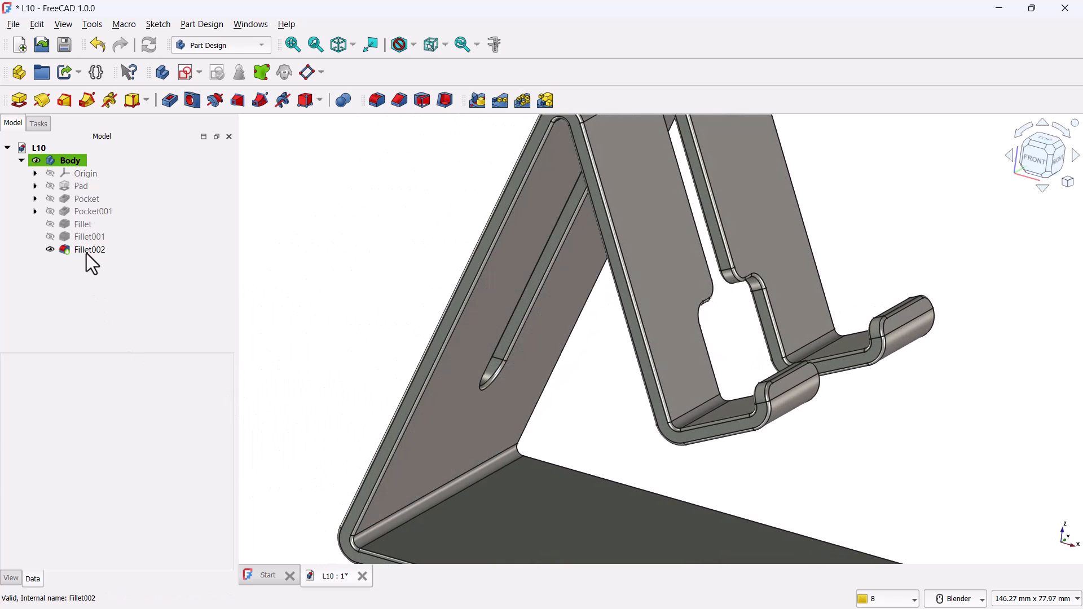
Reopen Fillet002 and raise its radius to 1 mm on the same two edges.
right_click(89, 249)
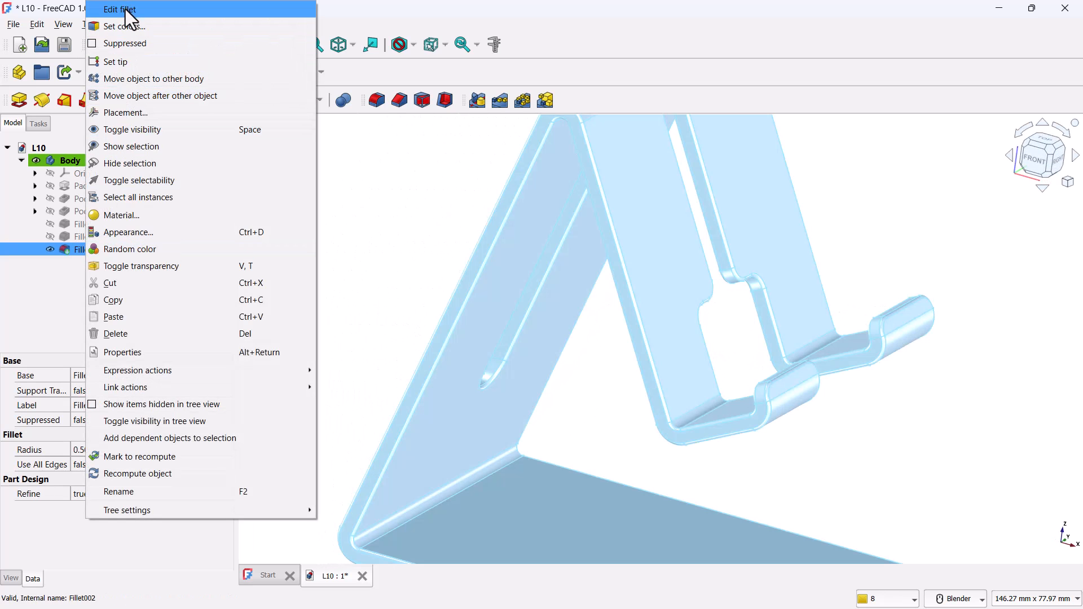
left_click(119, 9)
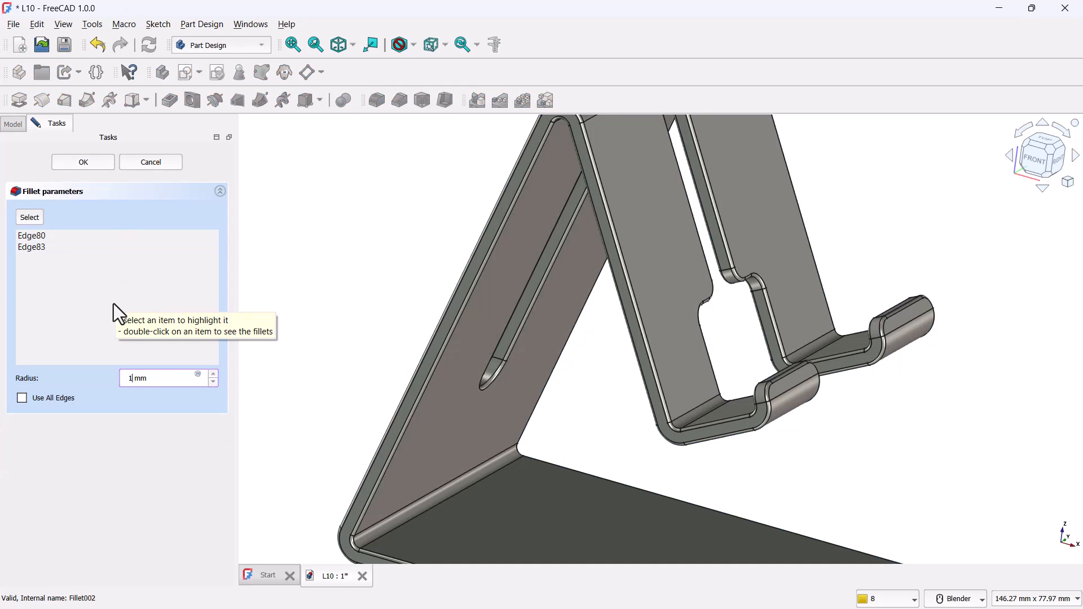
left_click(82, 162)
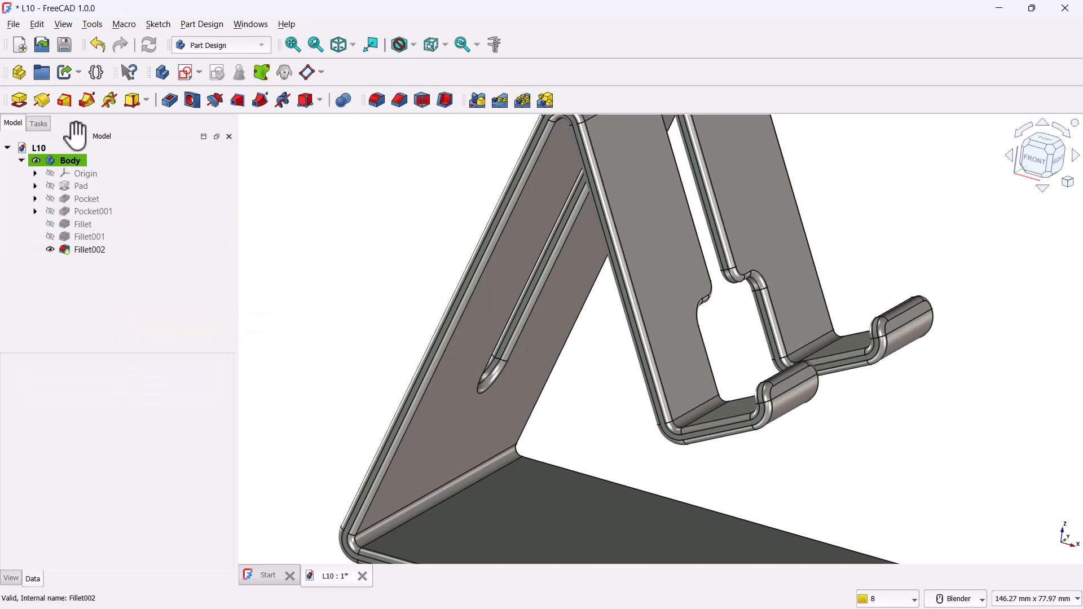